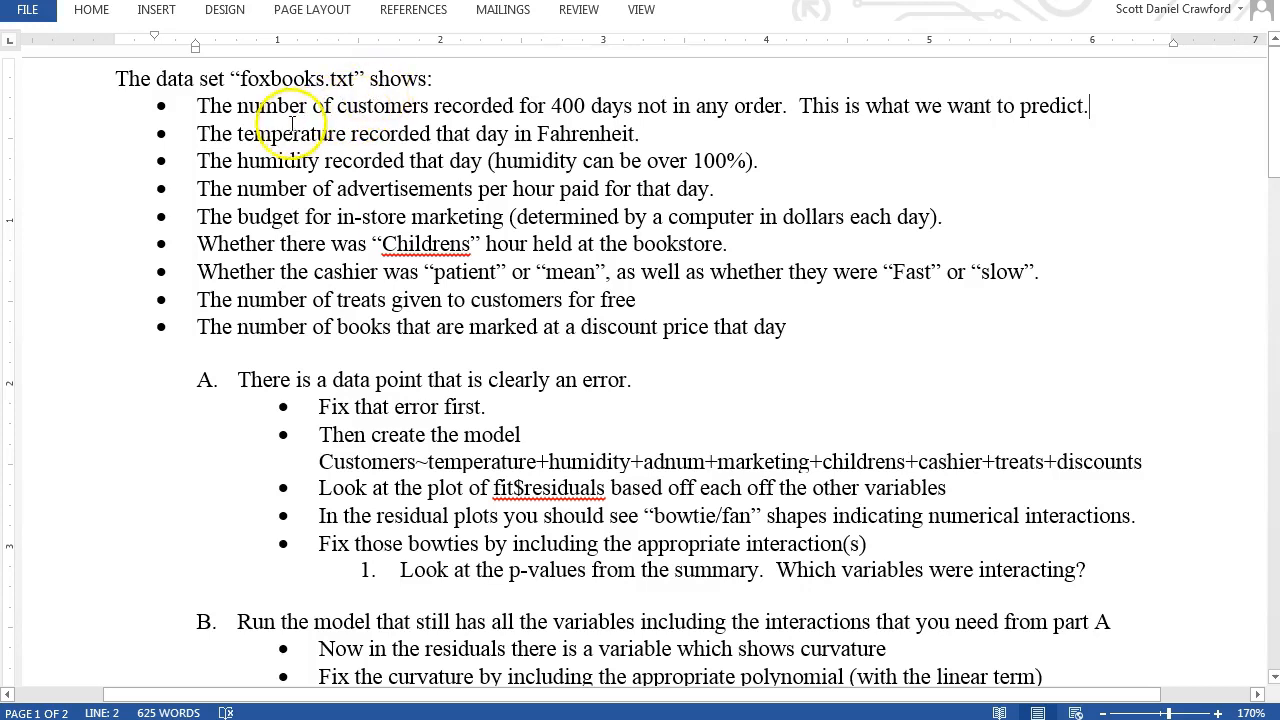
mouse_move(370, 175)
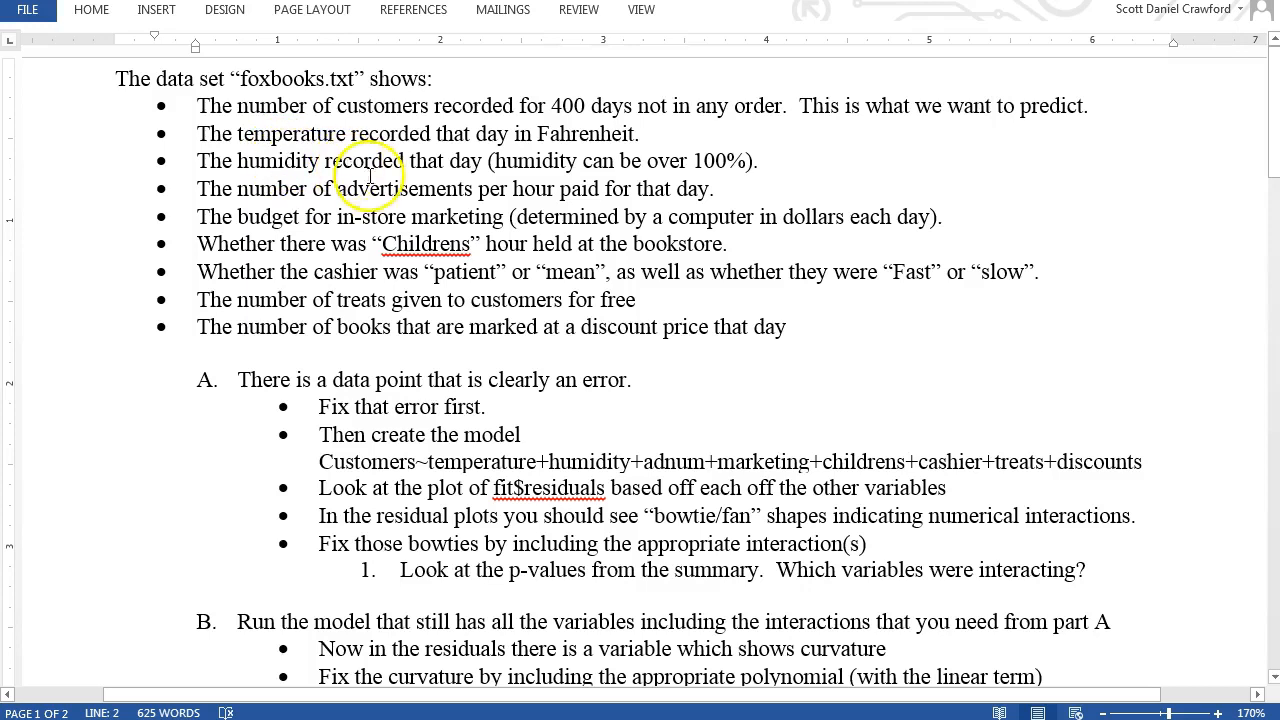
mouse_move(395, 190)
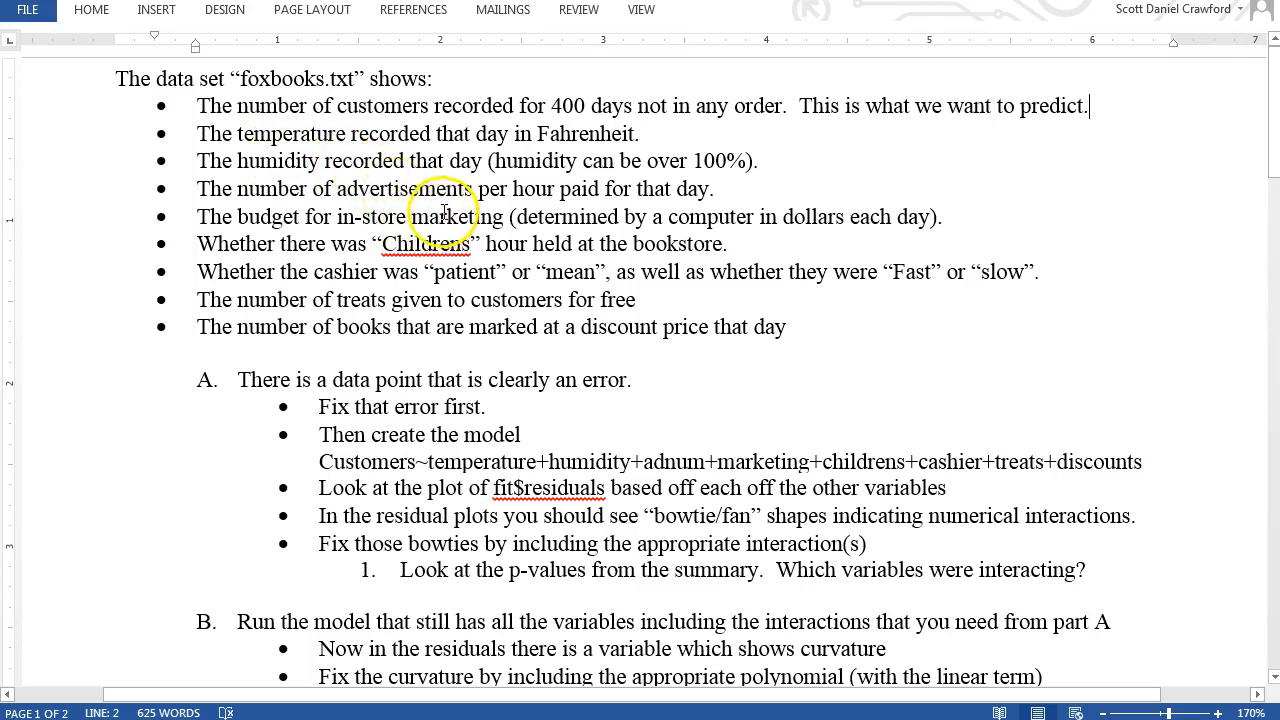
mouse_move(375, 275)
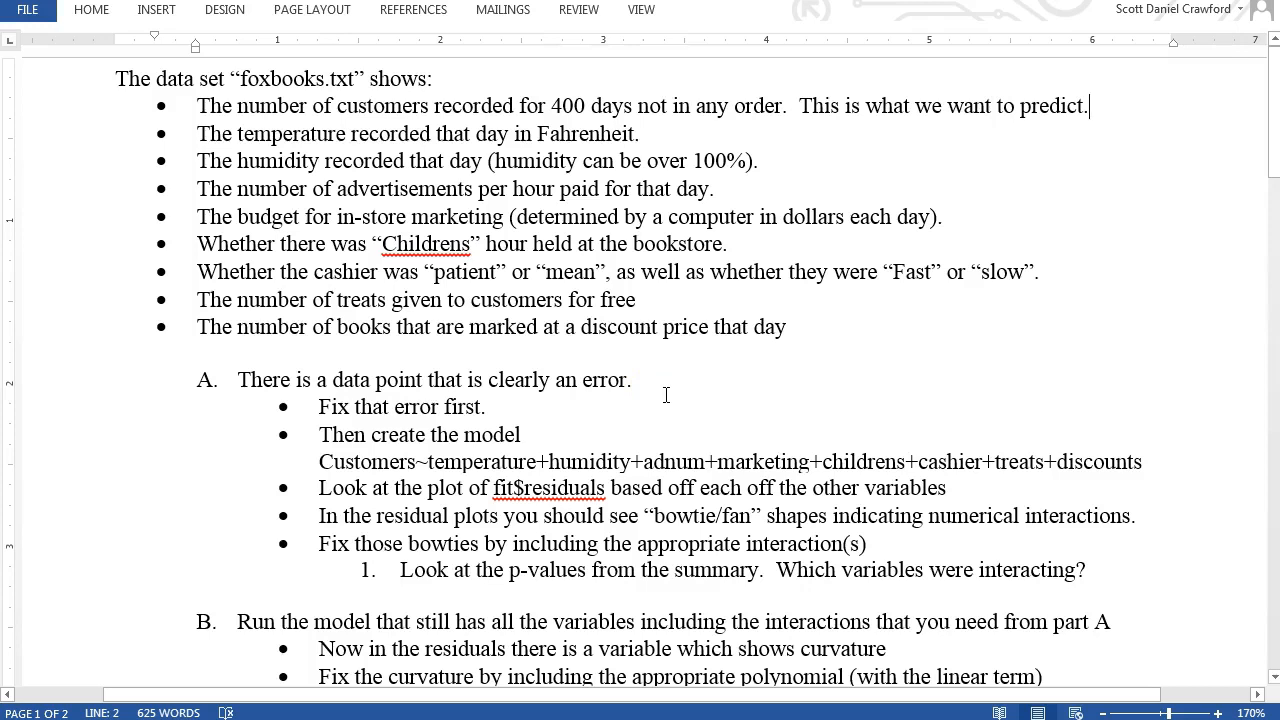
mouse_move(635, 379)
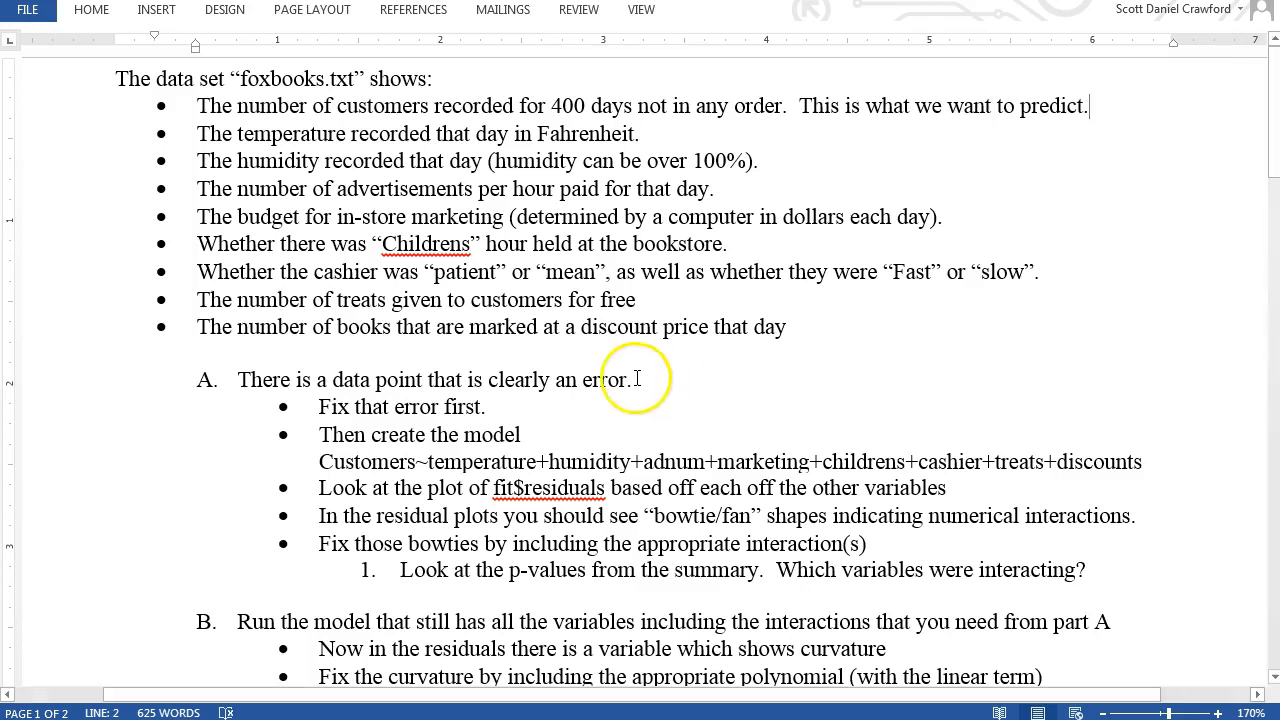
mouse_move(355, 463)
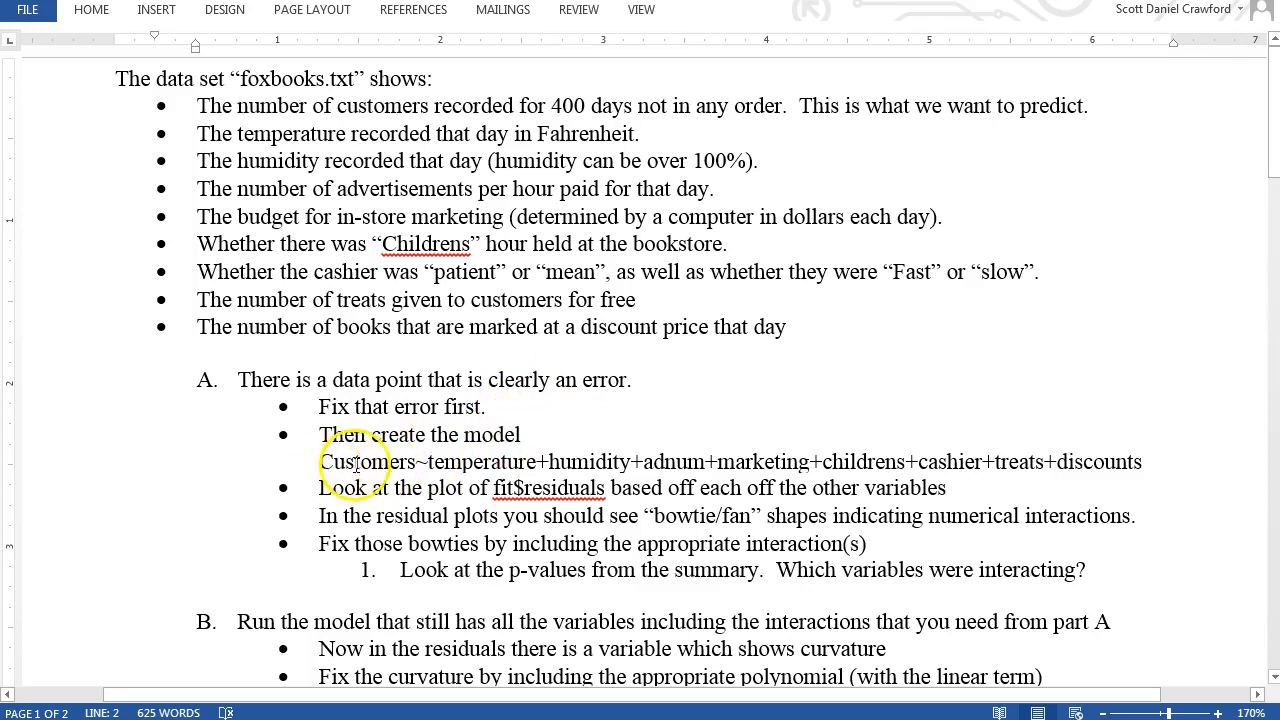
mouse_move(1150, 469)
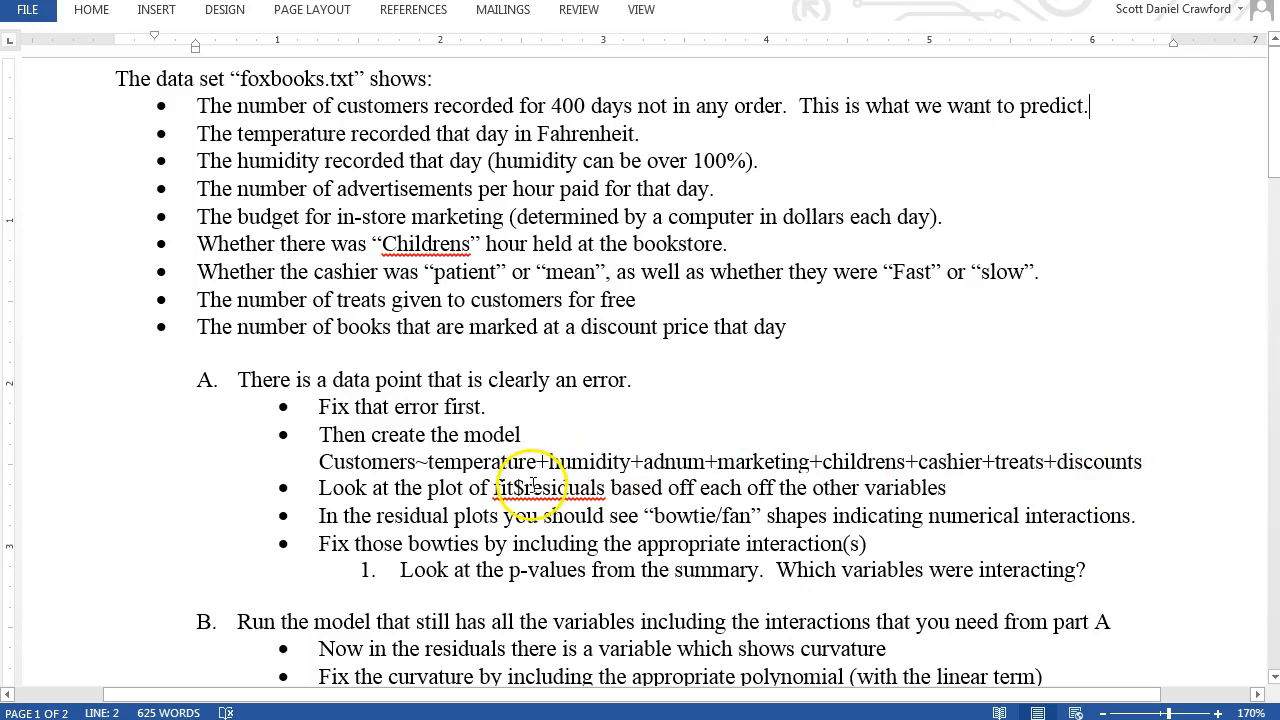
mouse_move(290, 498)
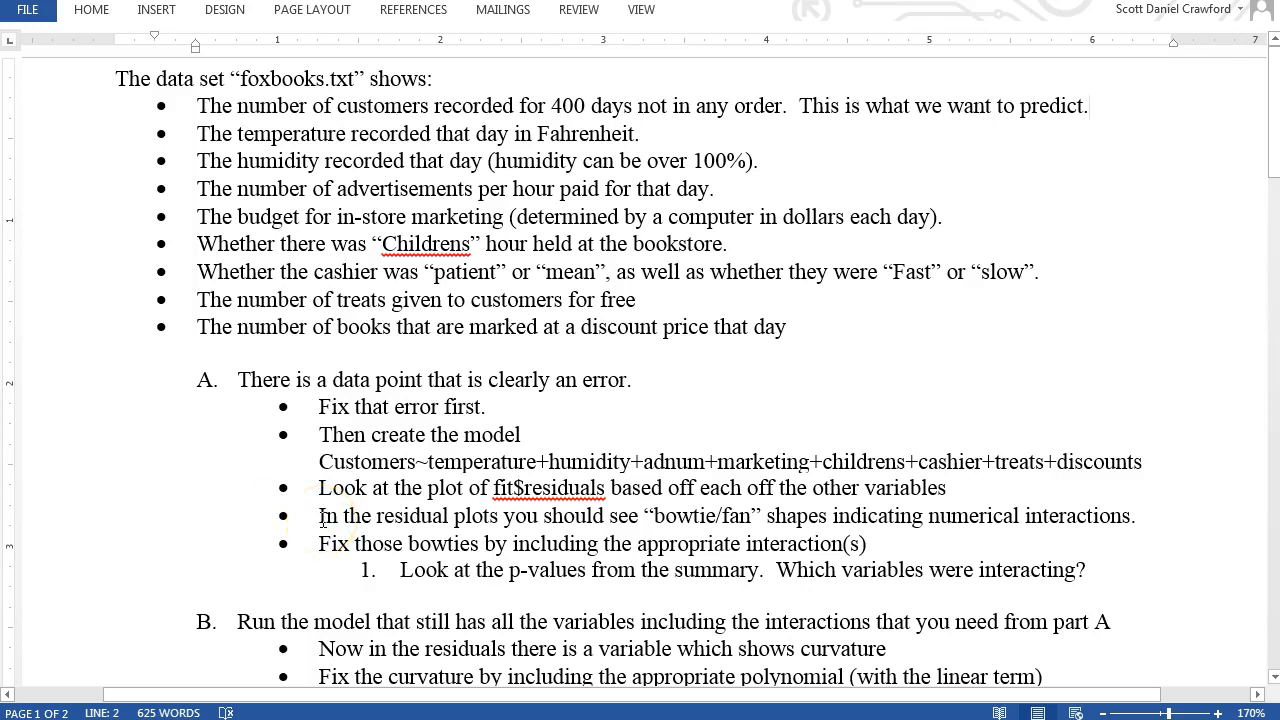
Step: Scroll down the assignment to show parts B, C and D with the final-model question
click(1088, 105)
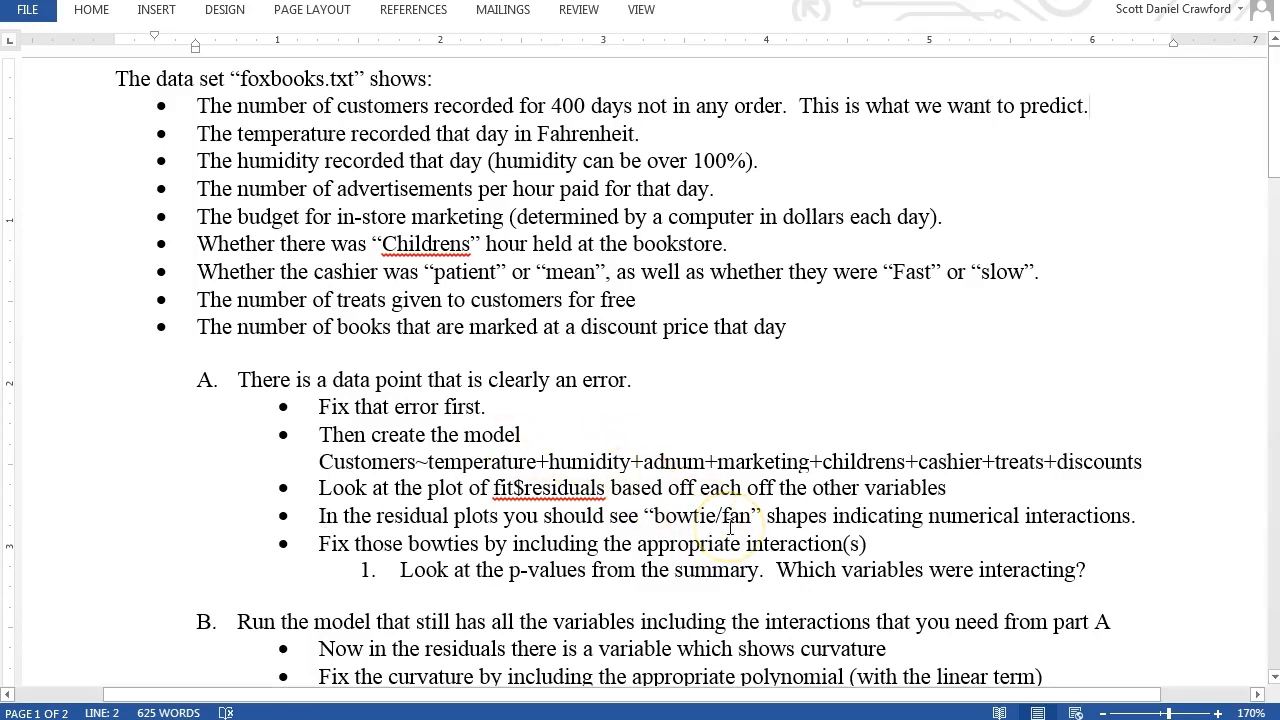
scroll(down, 3)
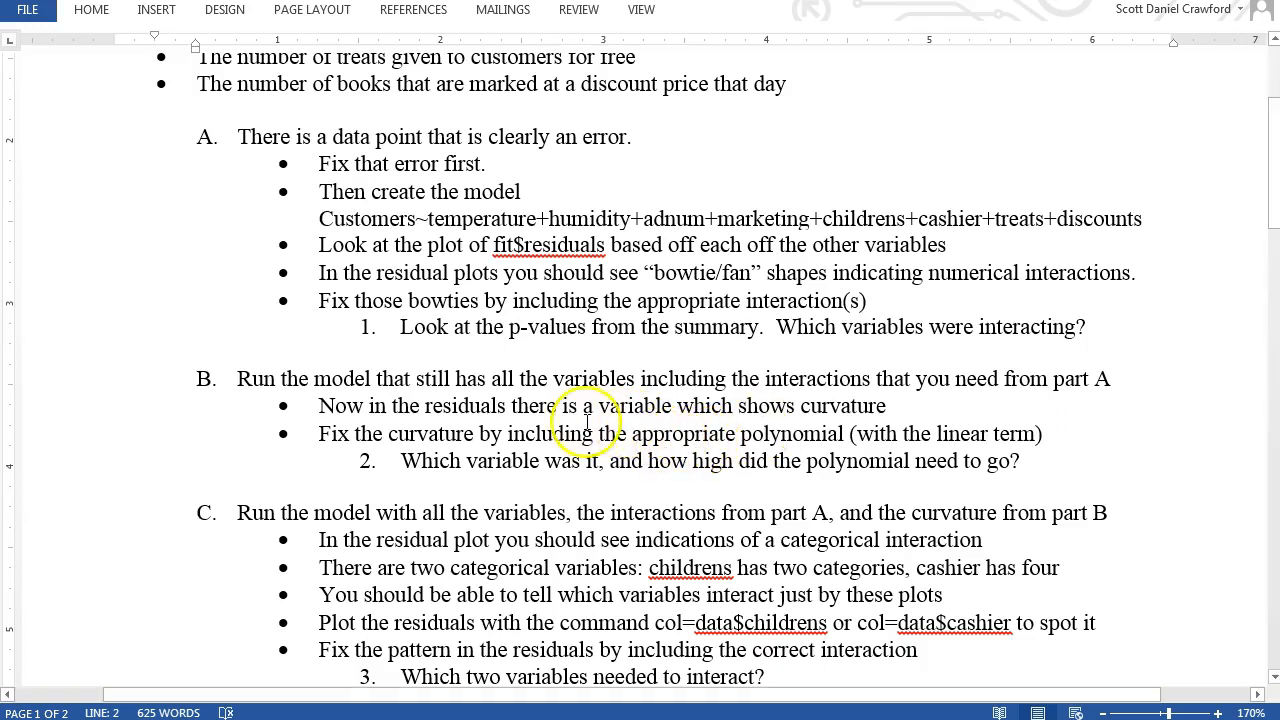
mouse_move(258, 390)
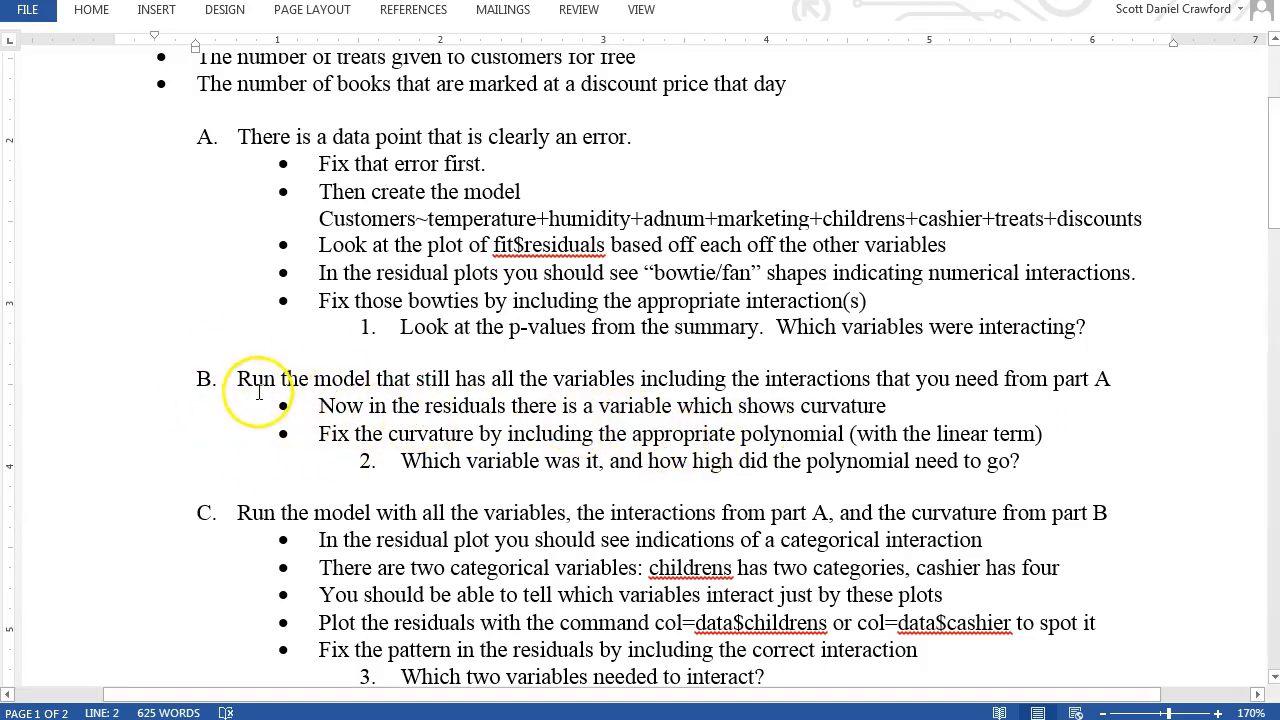
scroll(down, 3)
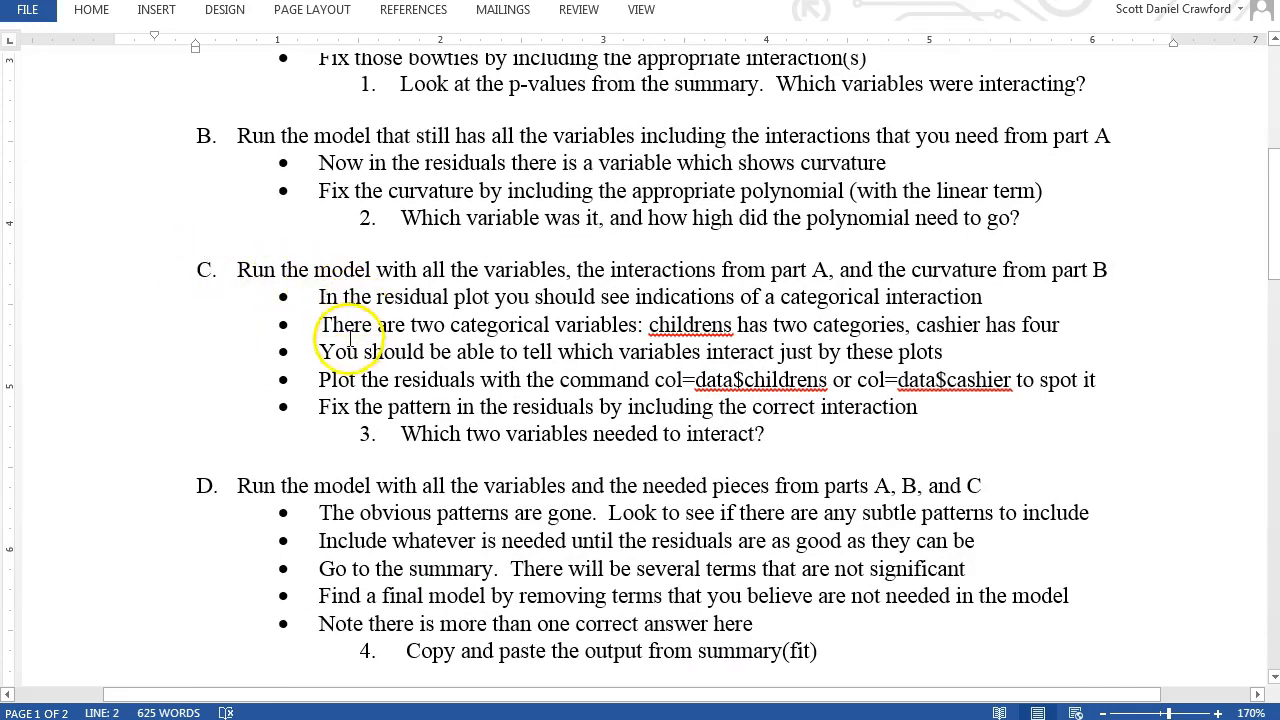
mouse_move(345, 352)
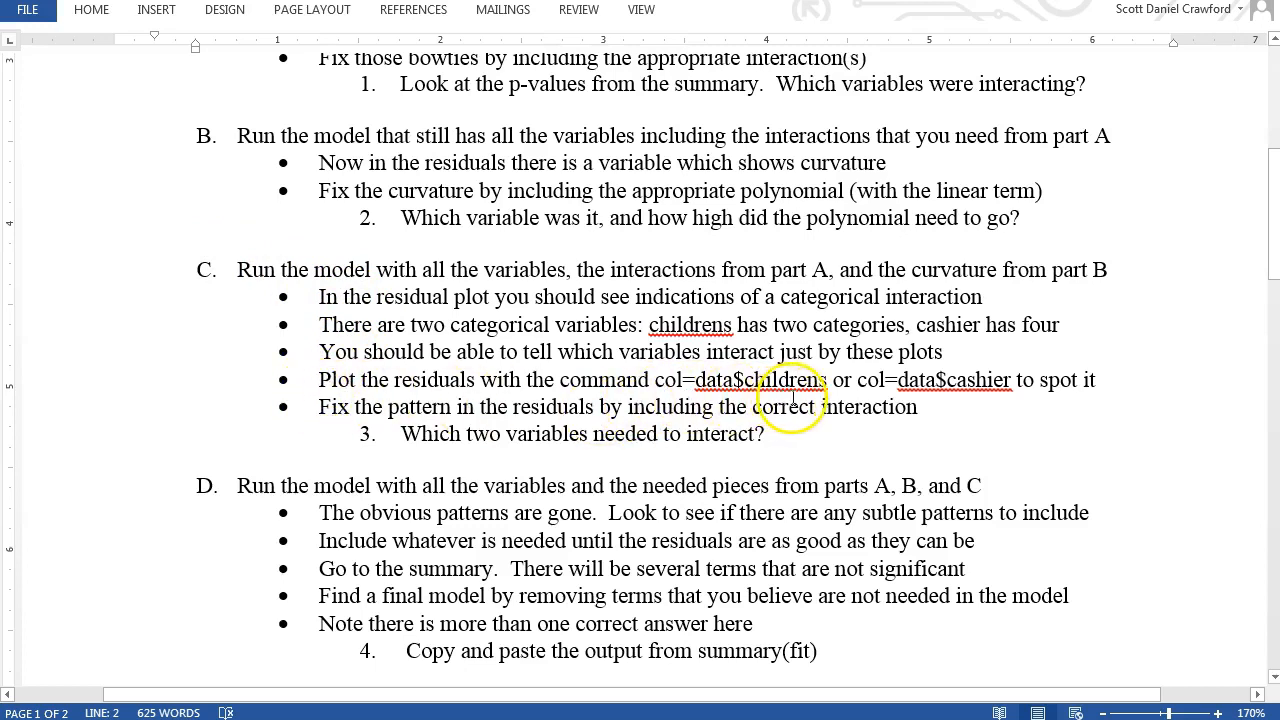
mouse_move(985, 402)
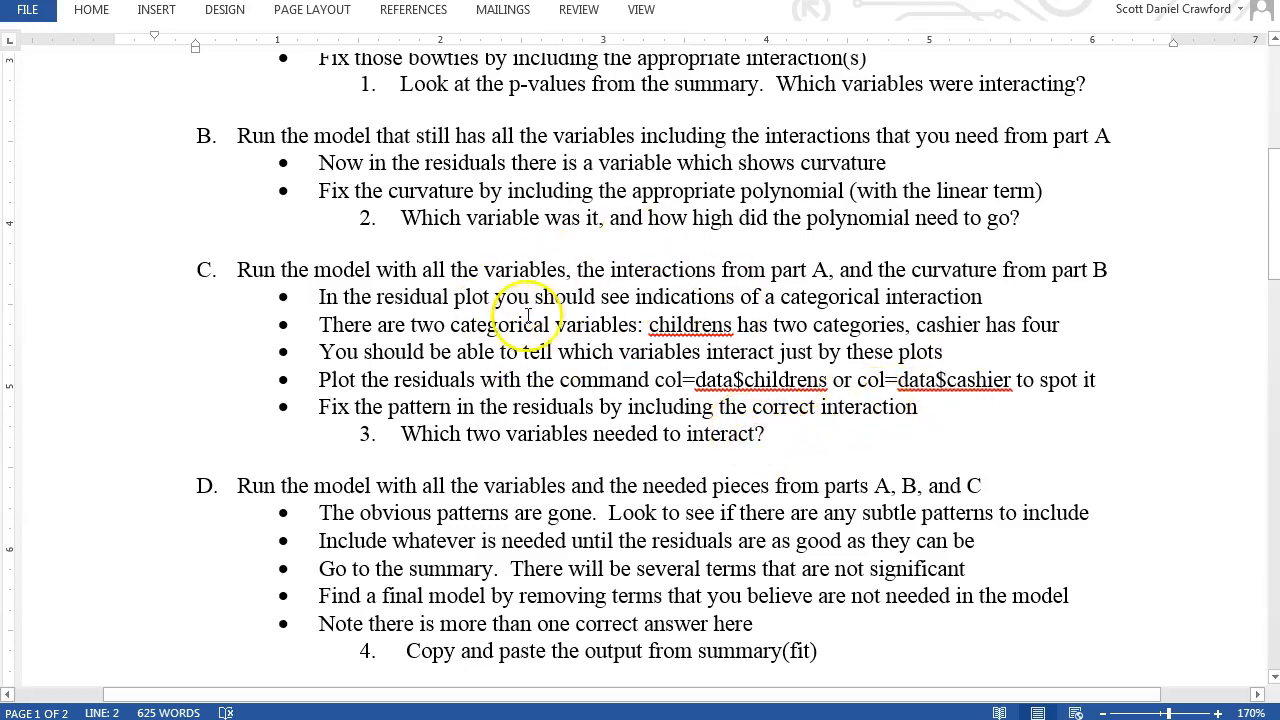
Step: Scroll further to the part E graph requirements and the start of the part F June 4th scenario
scroll(down, 3)
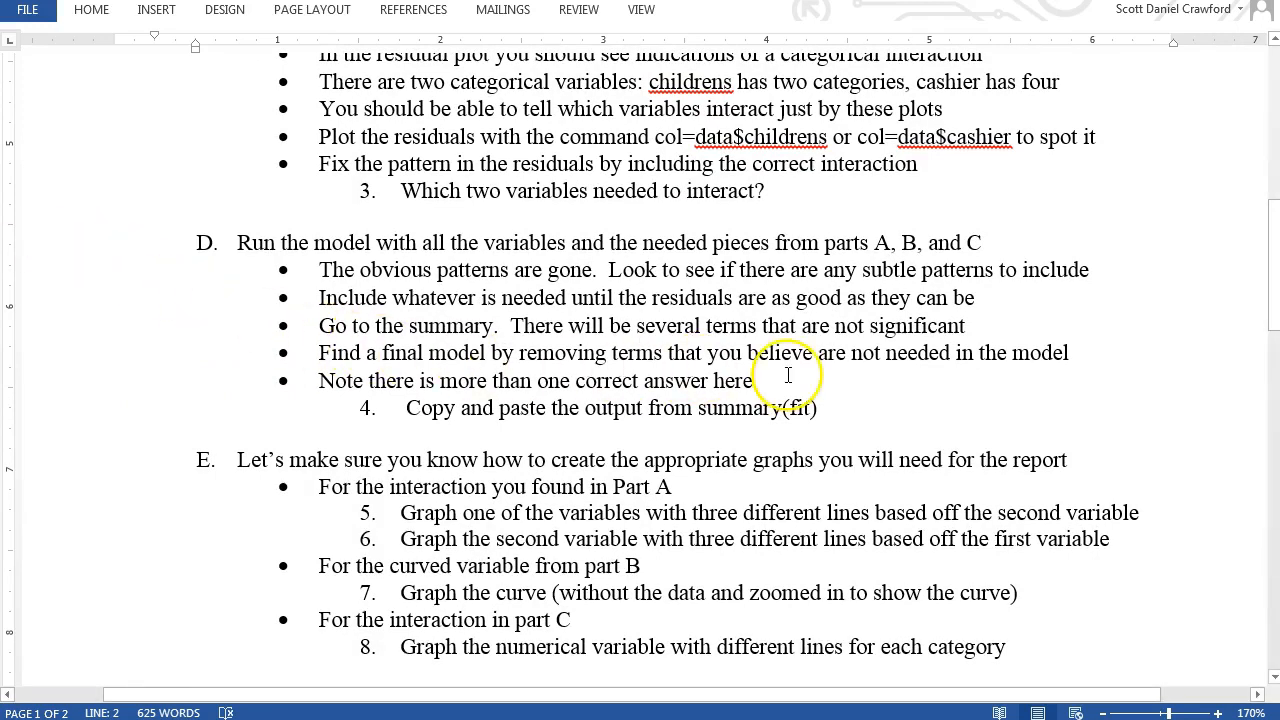
mouse_move(658, 358)
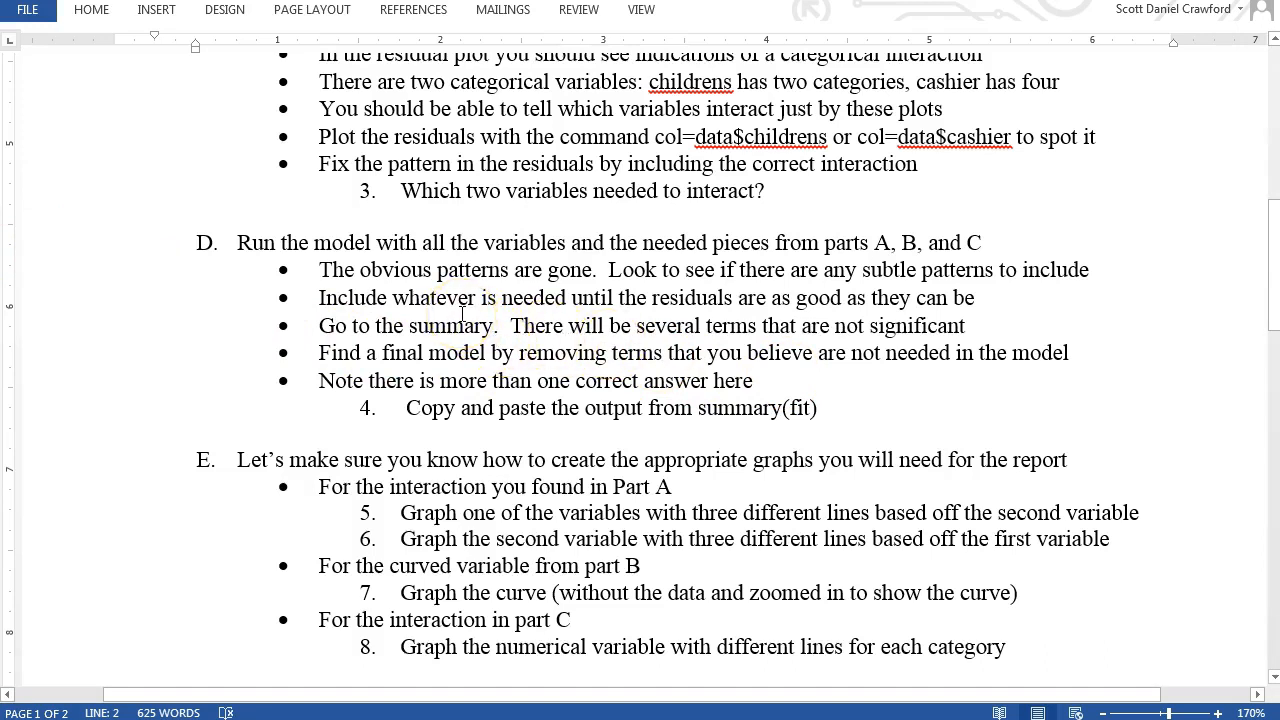
mouse_move(272, 310)
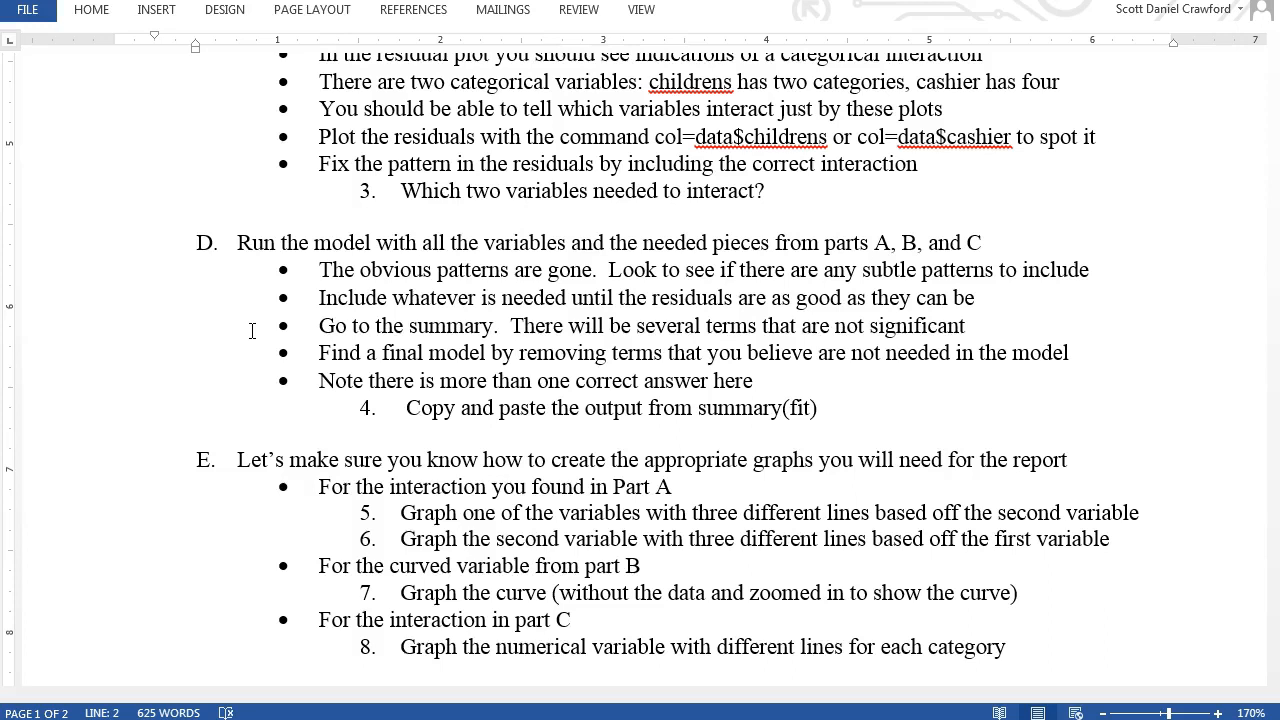
mouse_move(145, 331)
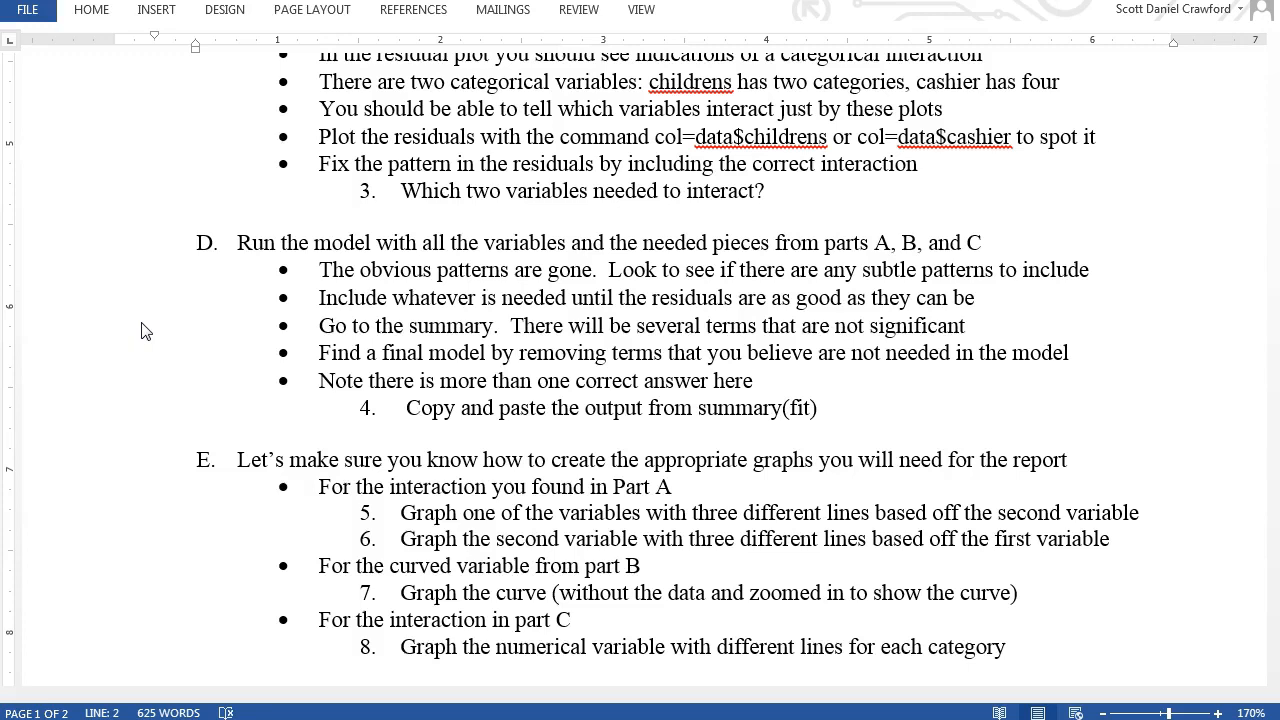
scroll(up, 3)
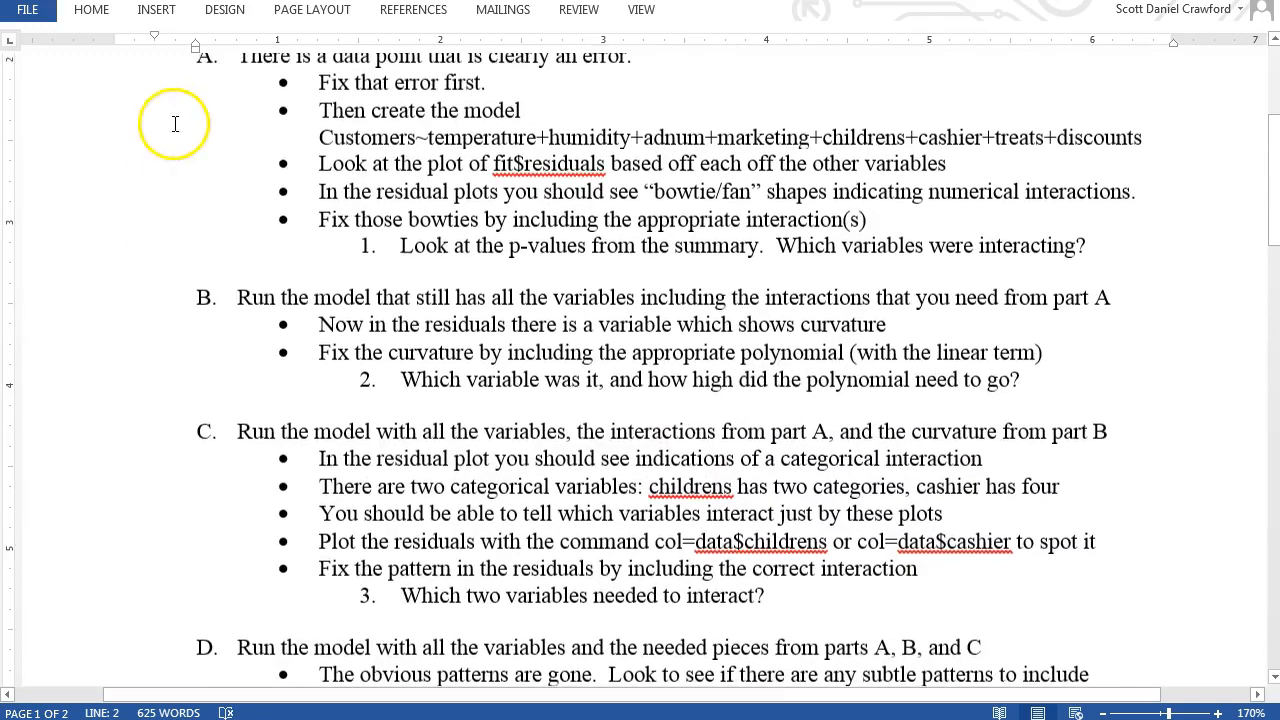
scroll(down, 3)
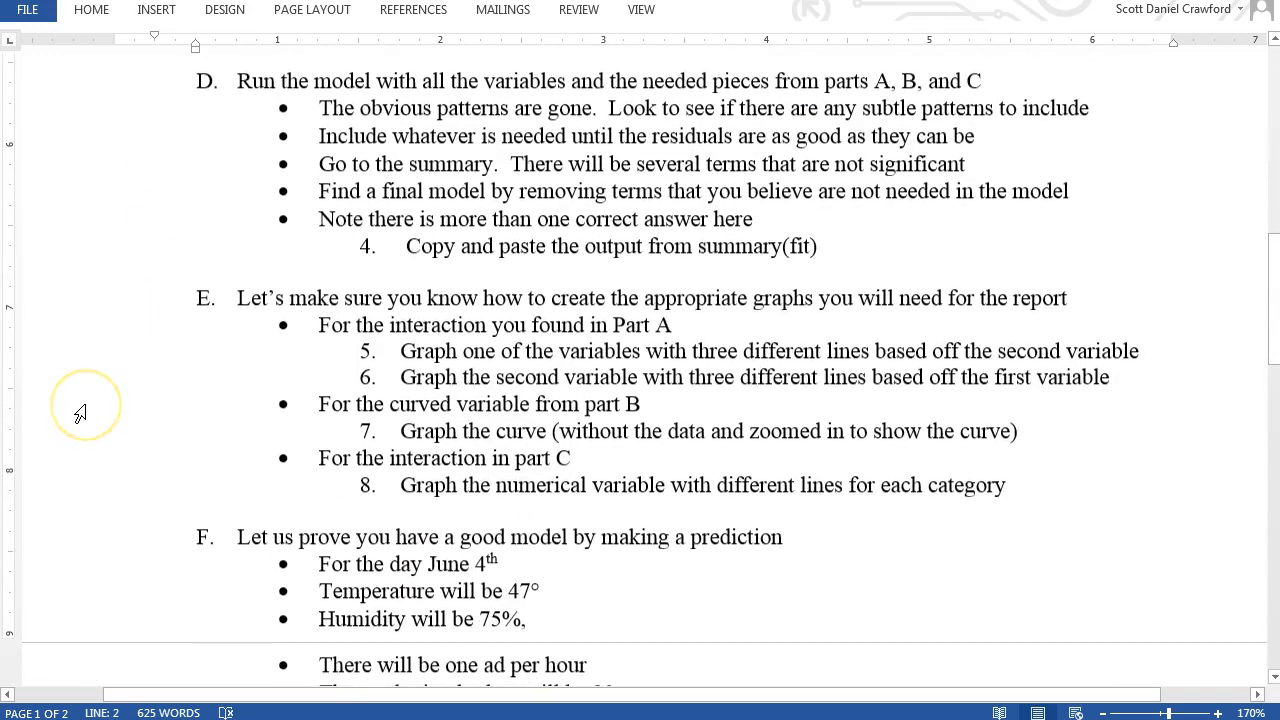
scroll(down, 3)
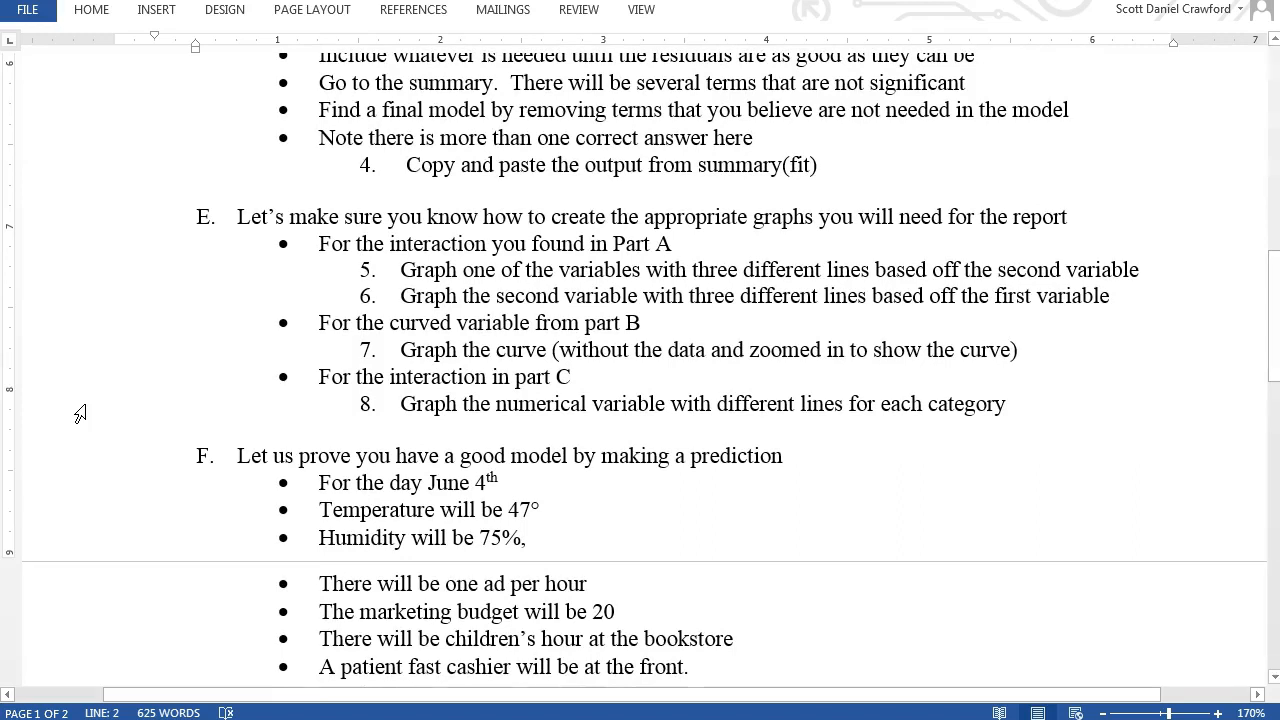
mouse_move(270, 289)
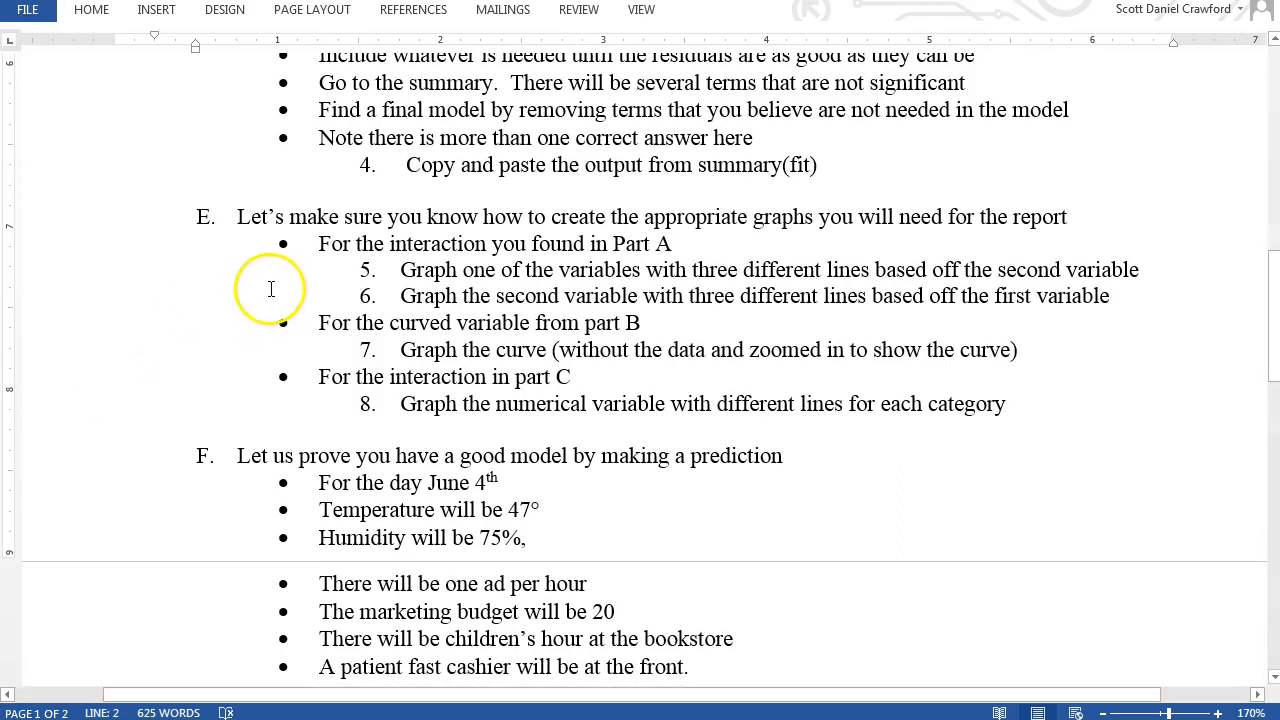
mouse_move(318, 290)
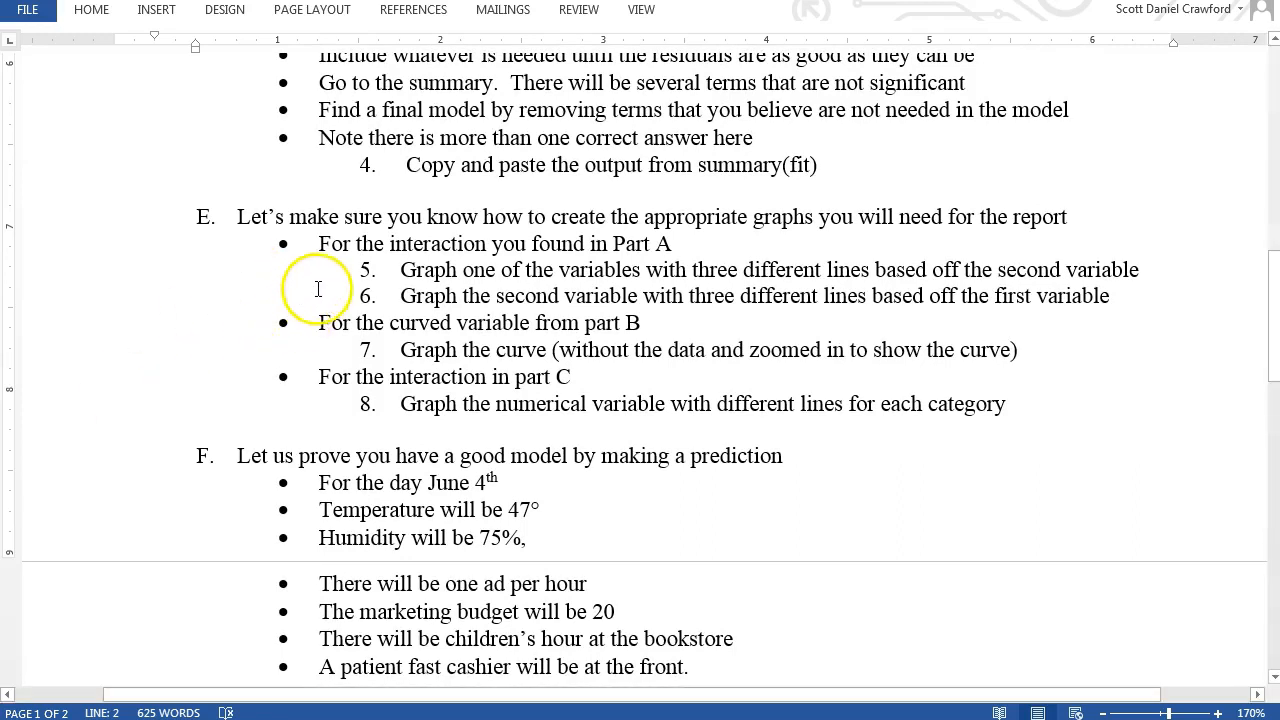
mouse_move(395, 250)
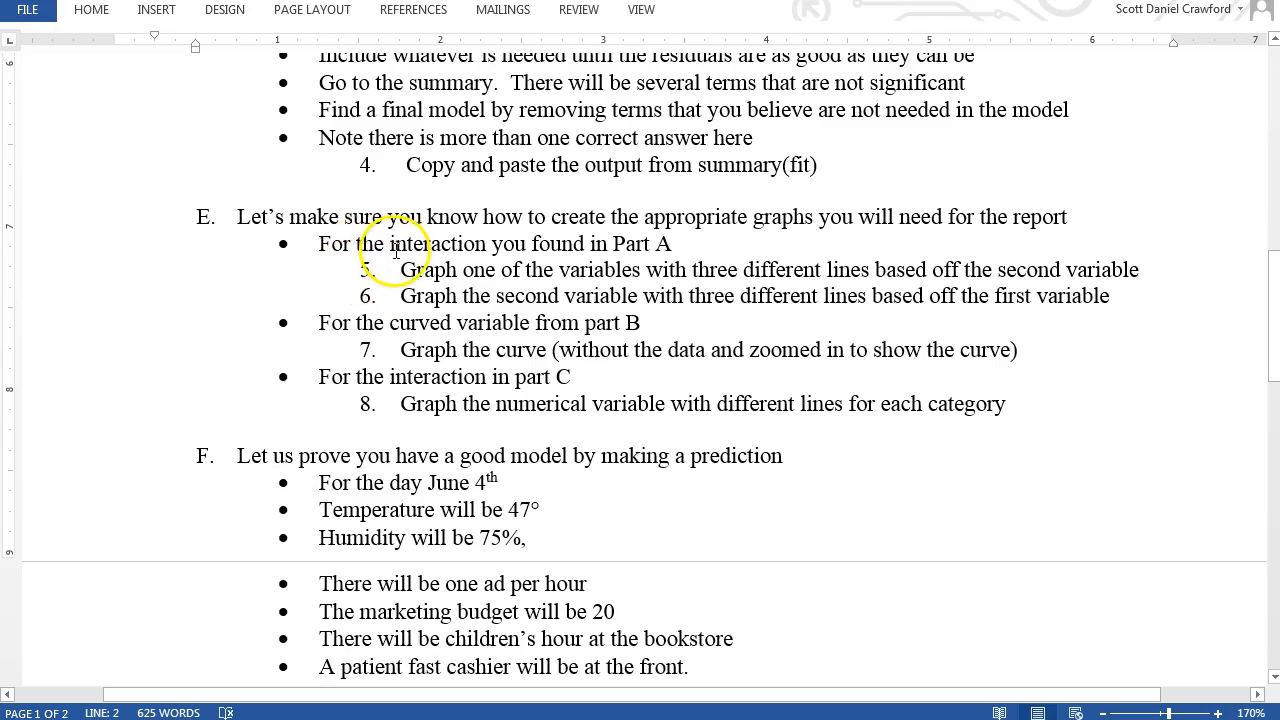
mouse_move(303, 298)
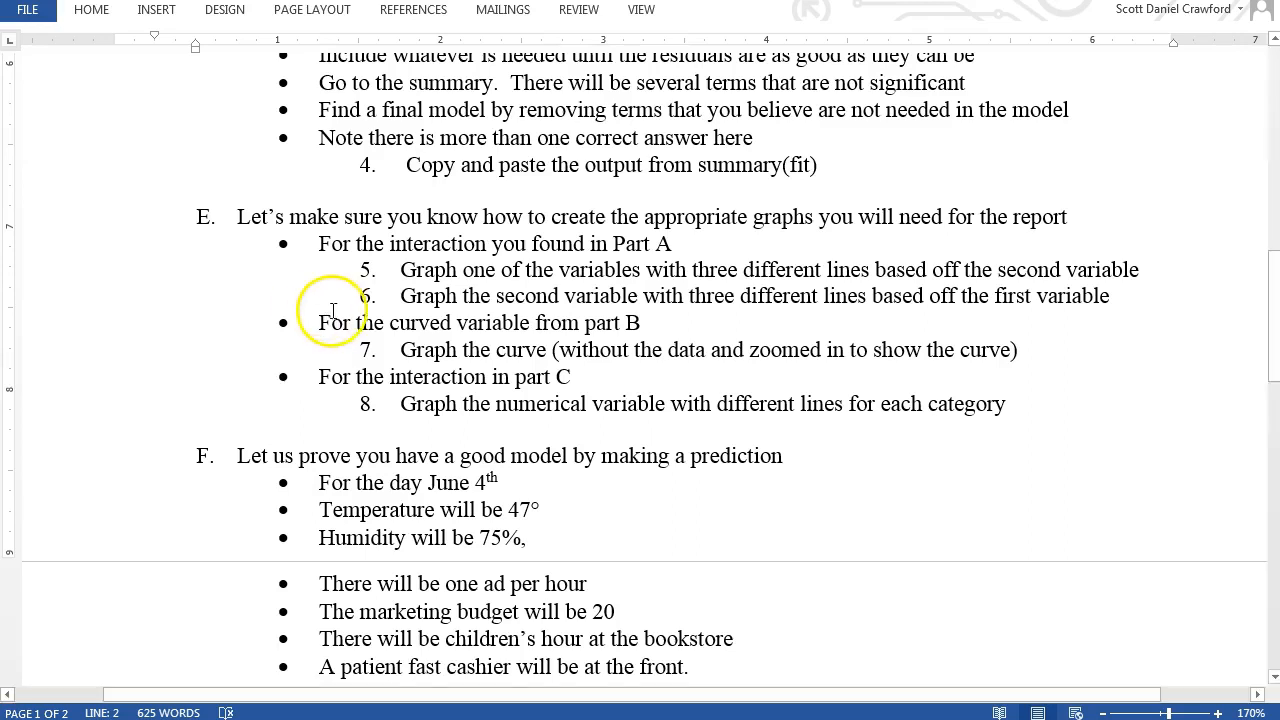
mouse_move(510, 350)
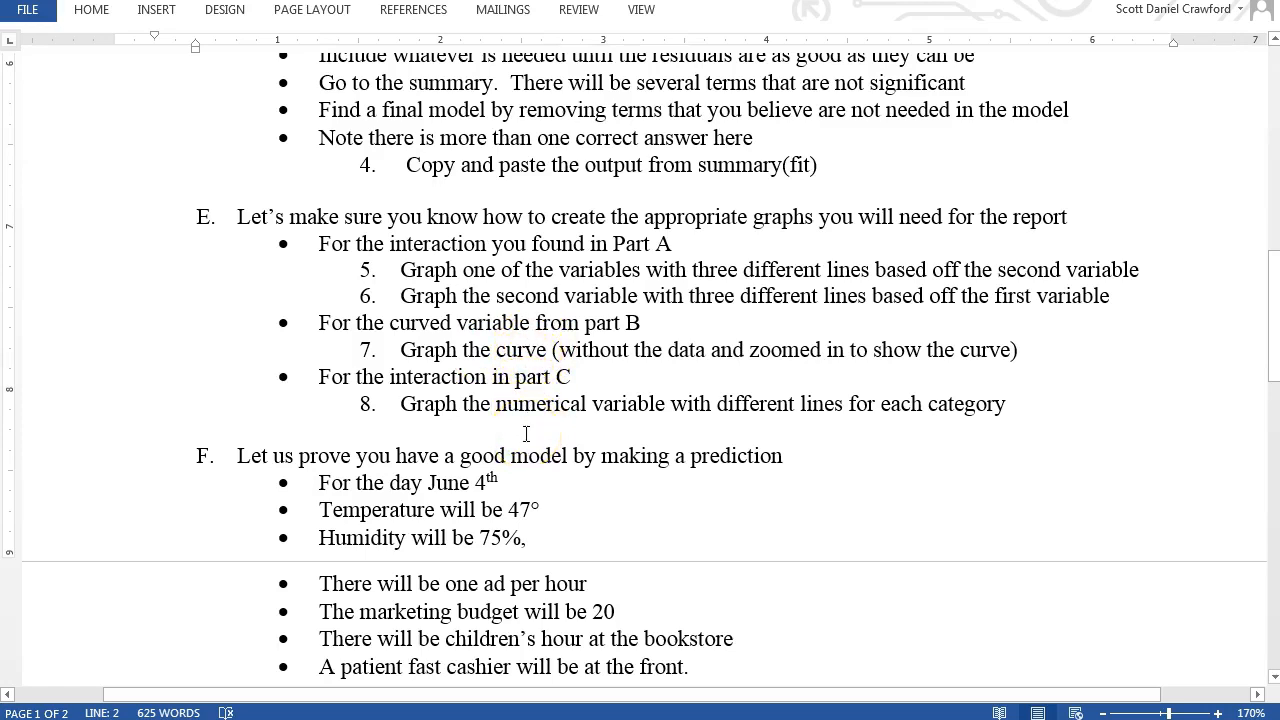
Step: Scroll down to part F's predicted-customers questions 9 and 10 and the bonus note
scroll(down, 3)
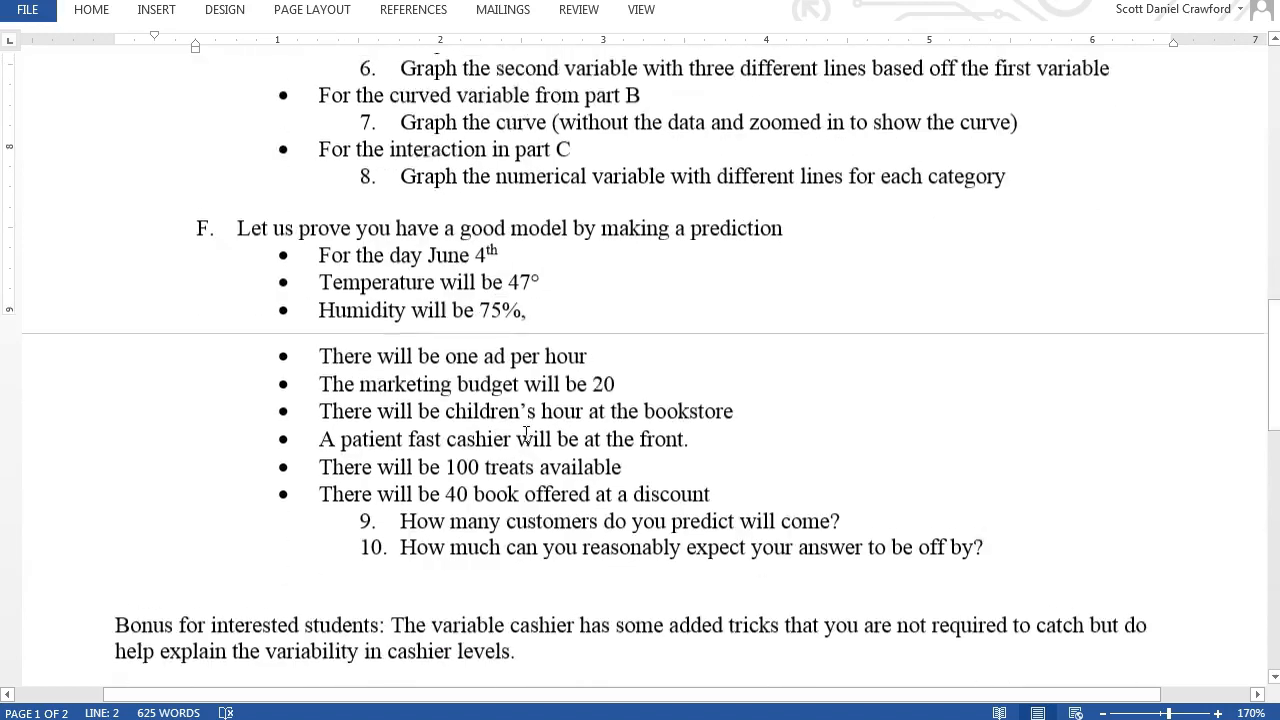
Step: Check the document ends after the bonus note, then scroll back up to parts D and E
scroll(up, 3)
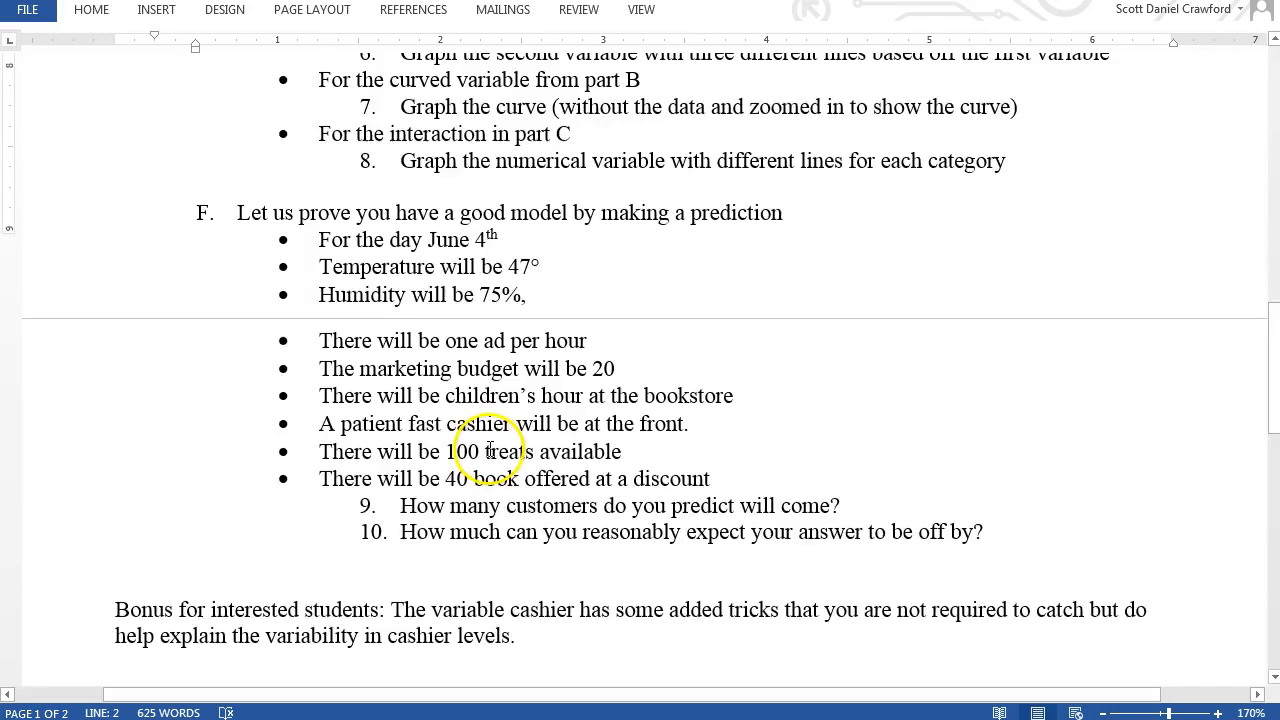
scroll(down, 3)
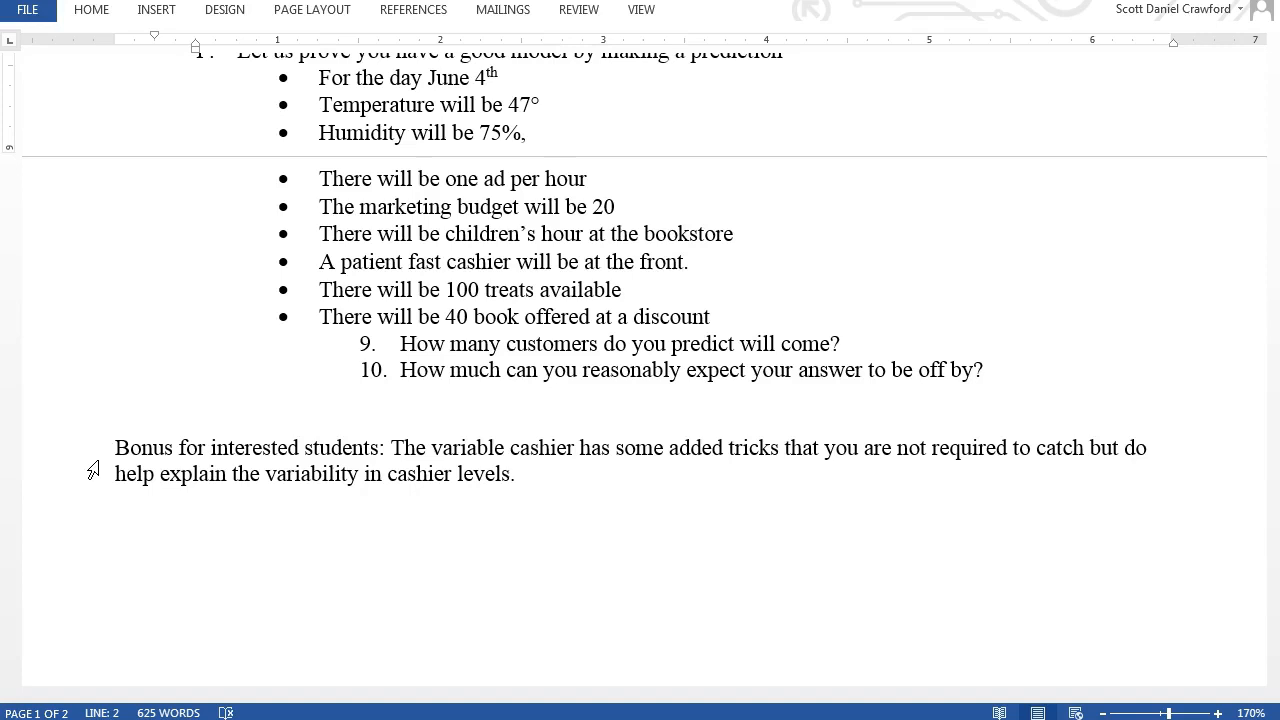
mouse_move(248, 381)
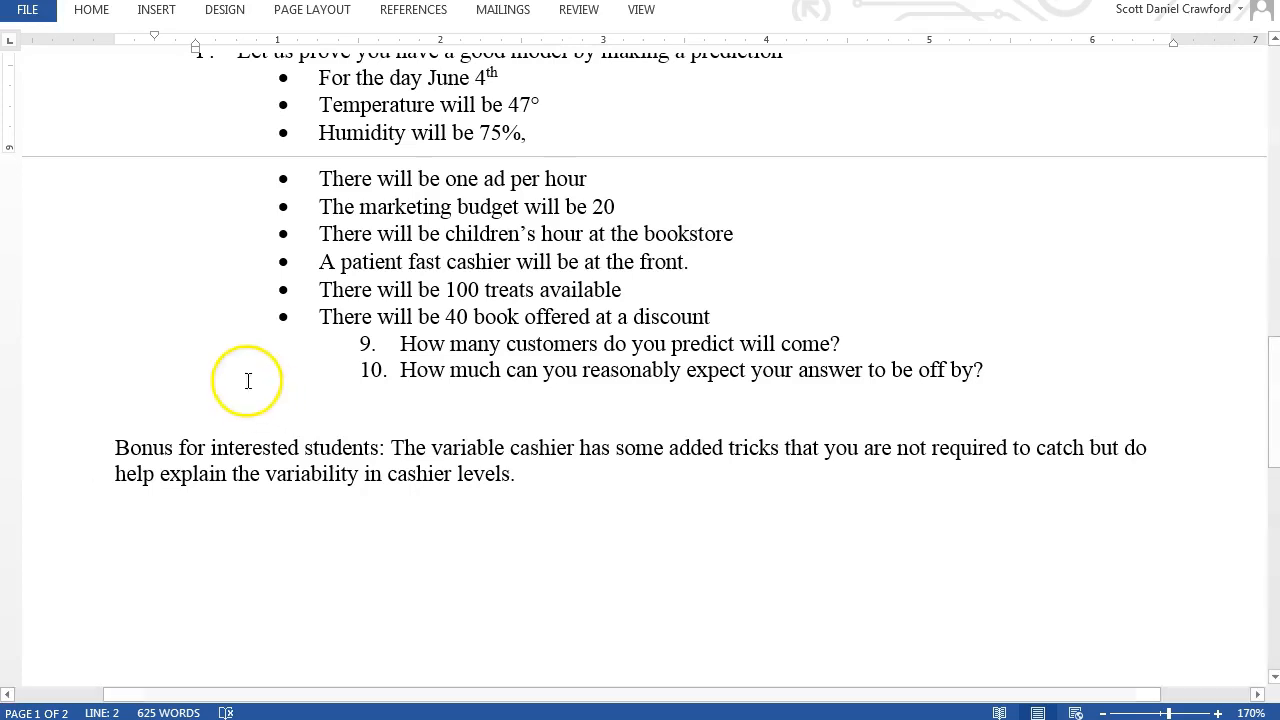
mouse_move(45, 545)
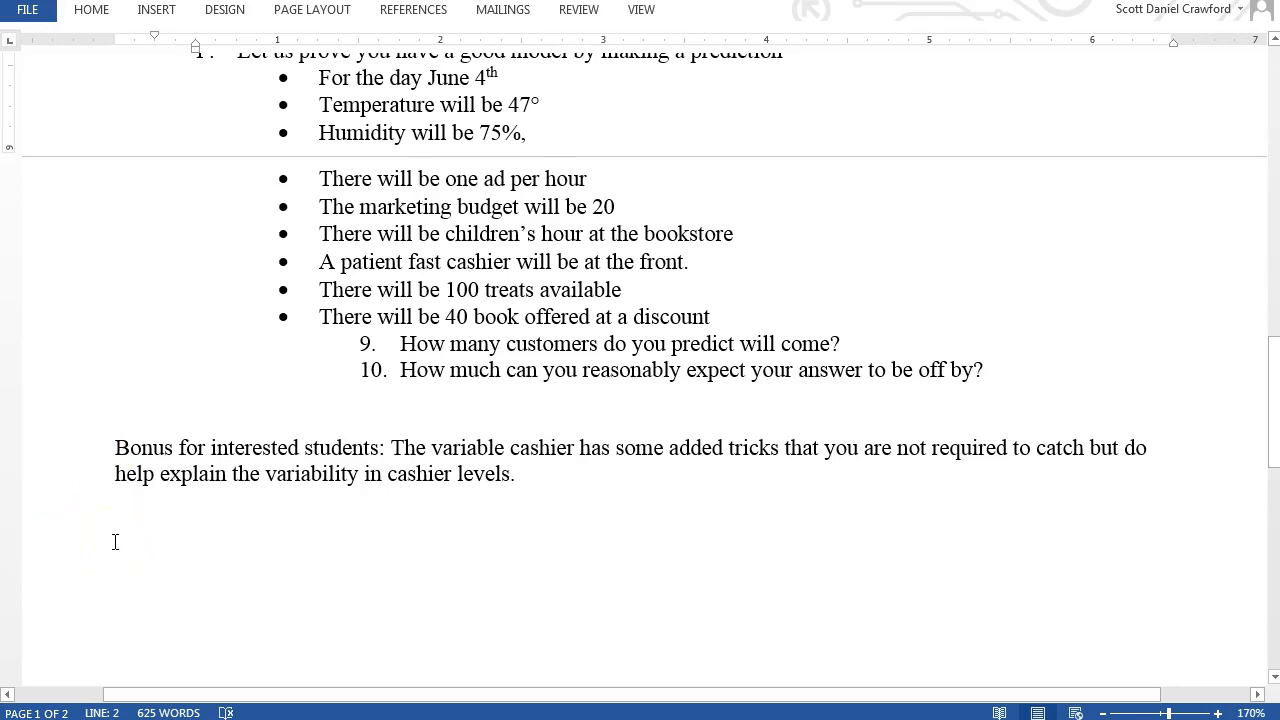
scroll(up, 3)
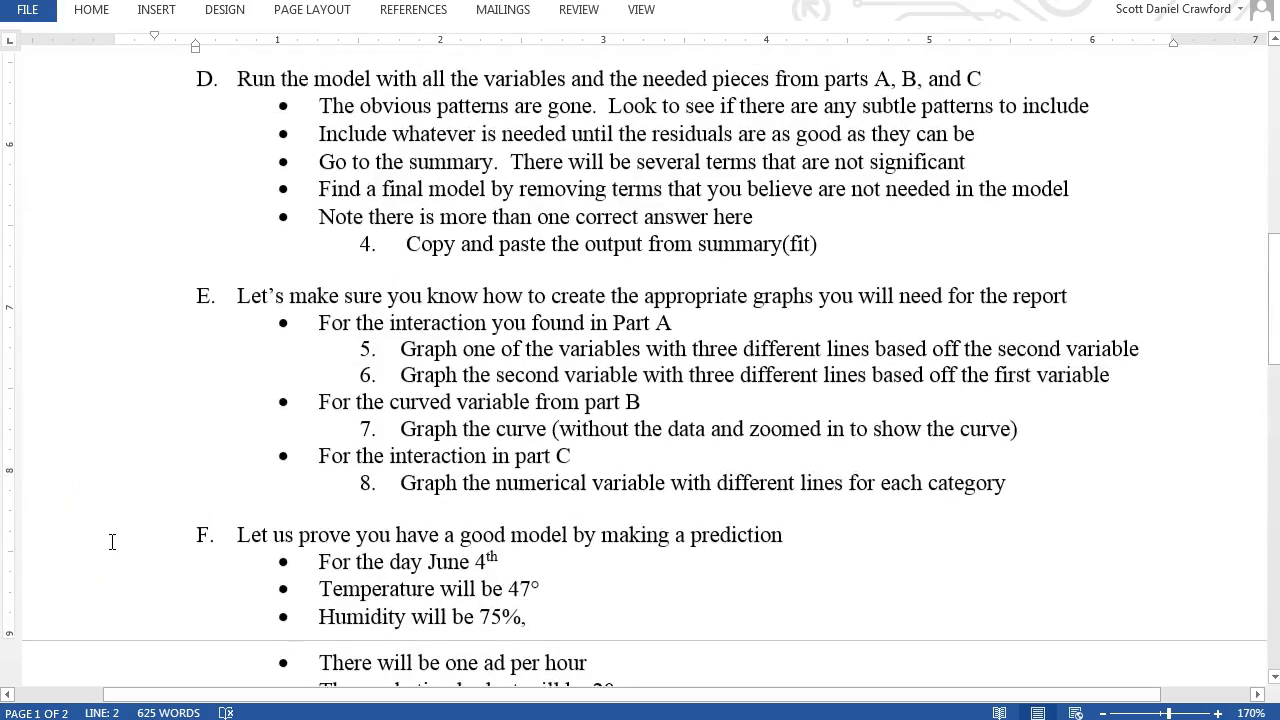
Step: Skim up to parts A through C, then scroll back down to part F's prediction questions and bonus note
scroll(down, 3)
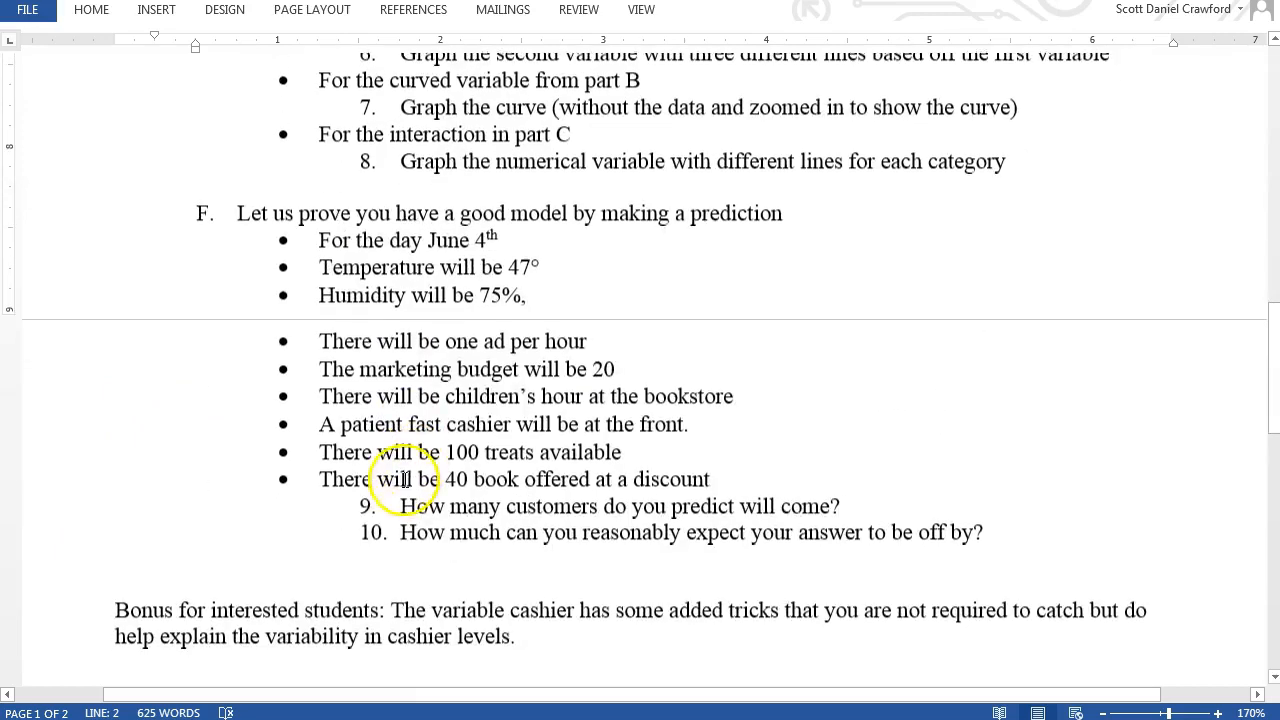
scroll(up, 3)
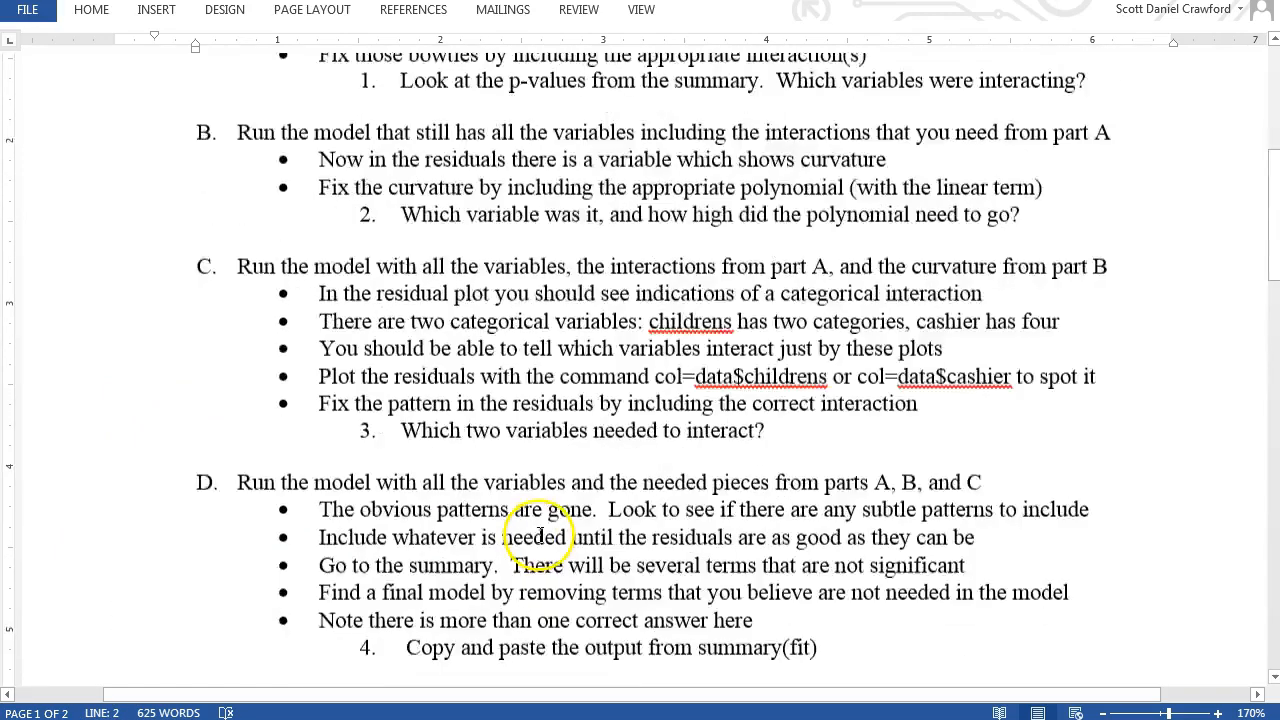
scroll(up, 3)
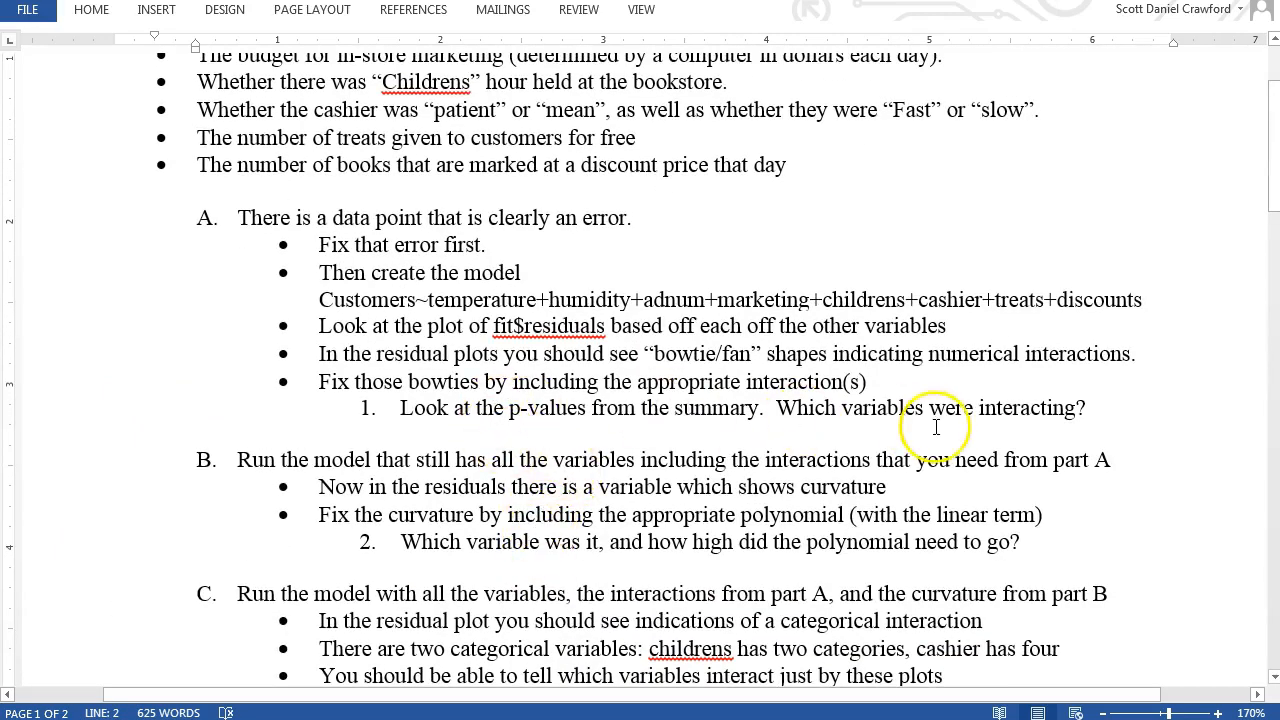
scroll(down, 3)
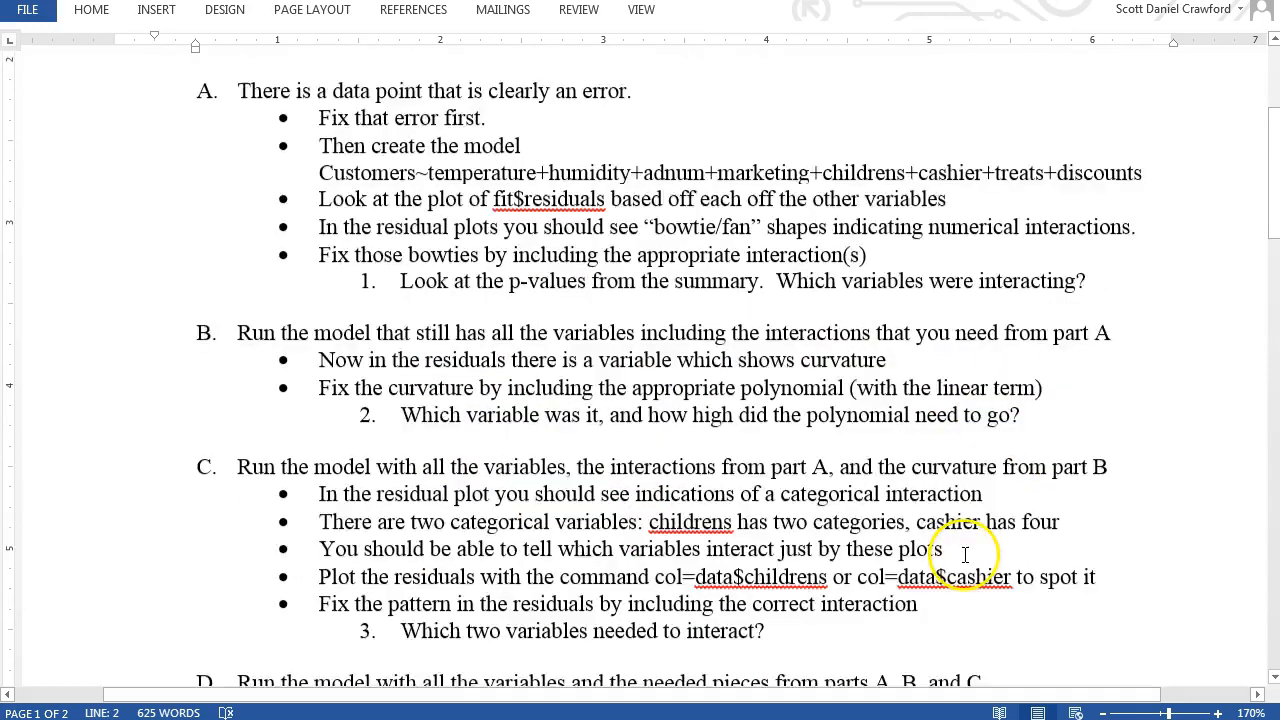
scroll(down, 3)
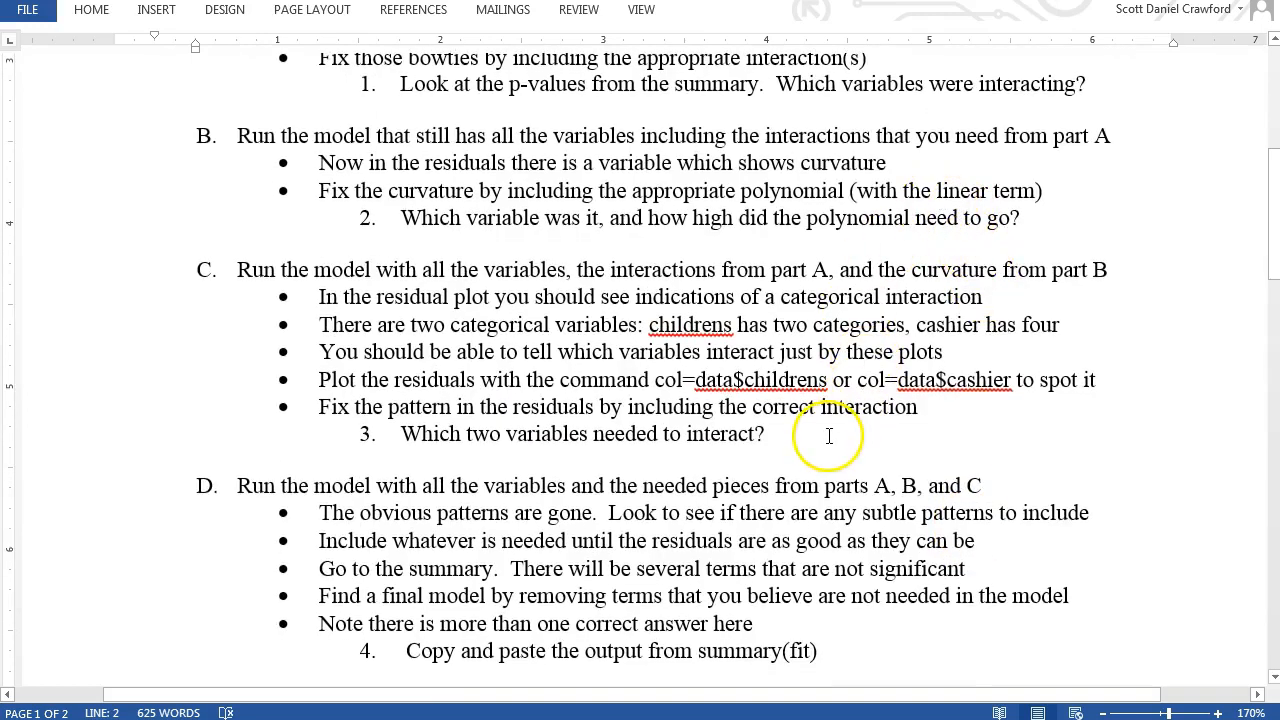
scroll(down, 3)
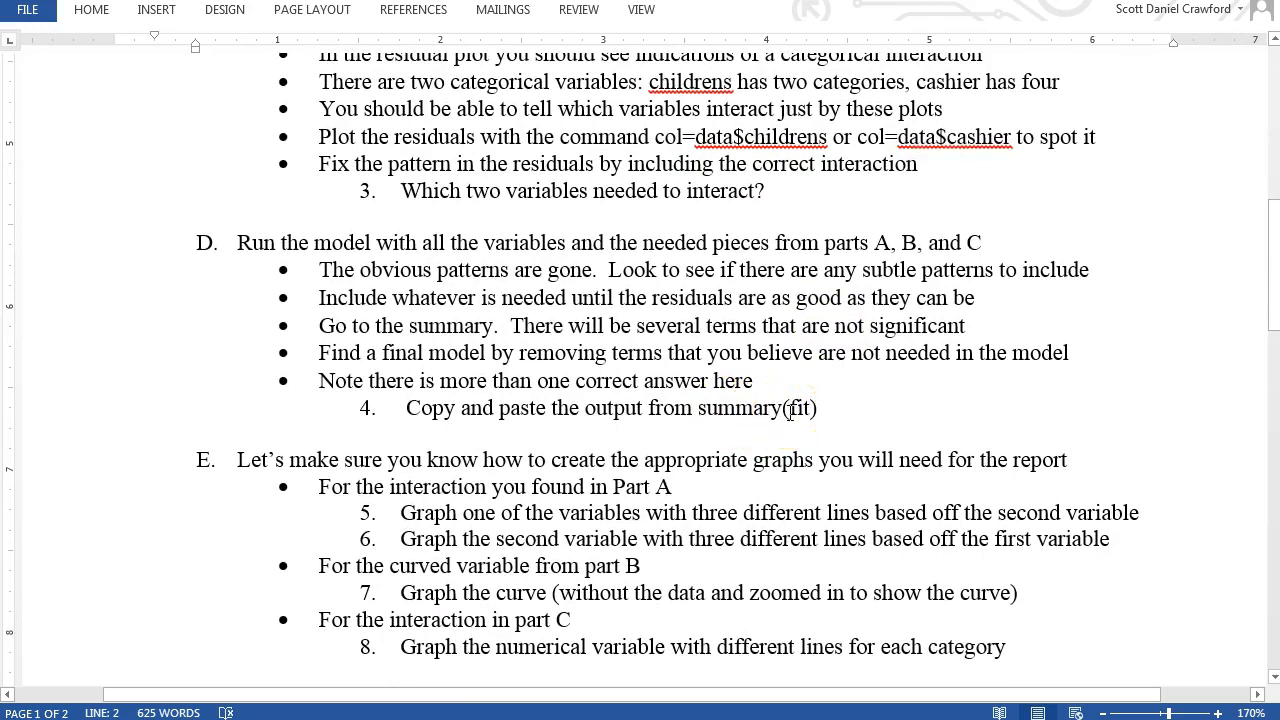
scroll(down, 3)
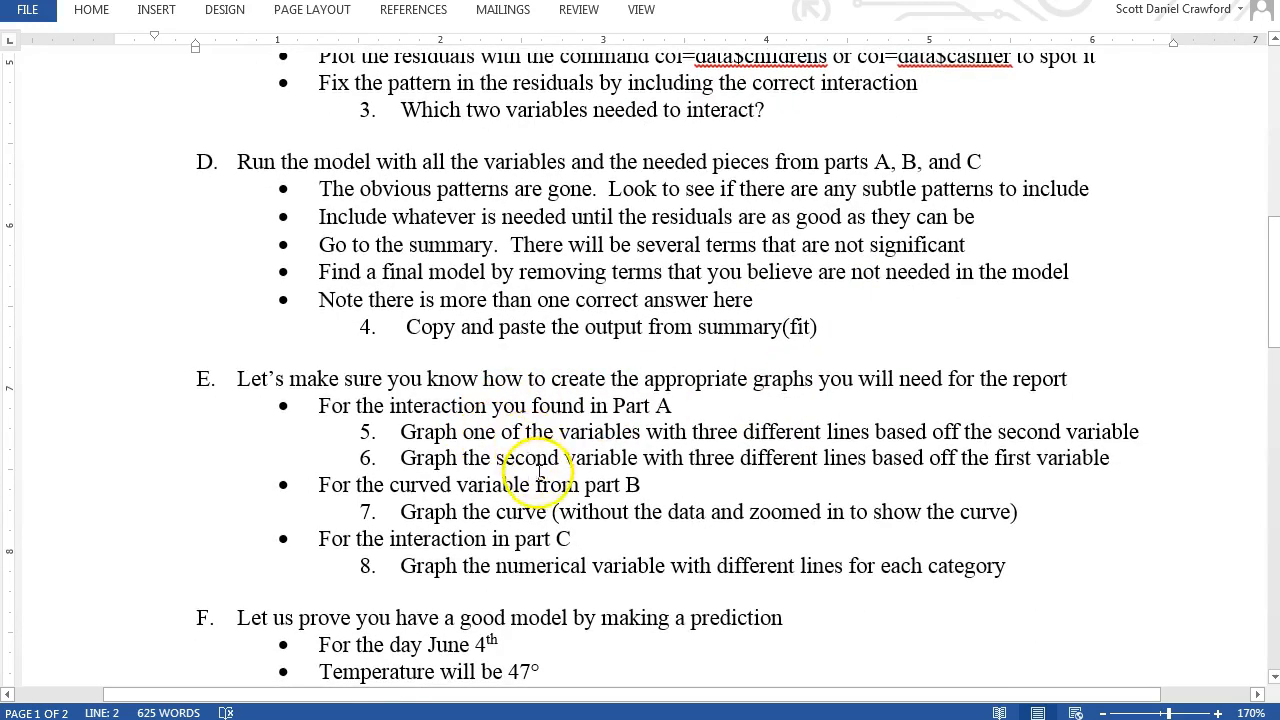
scroll(down, 3)
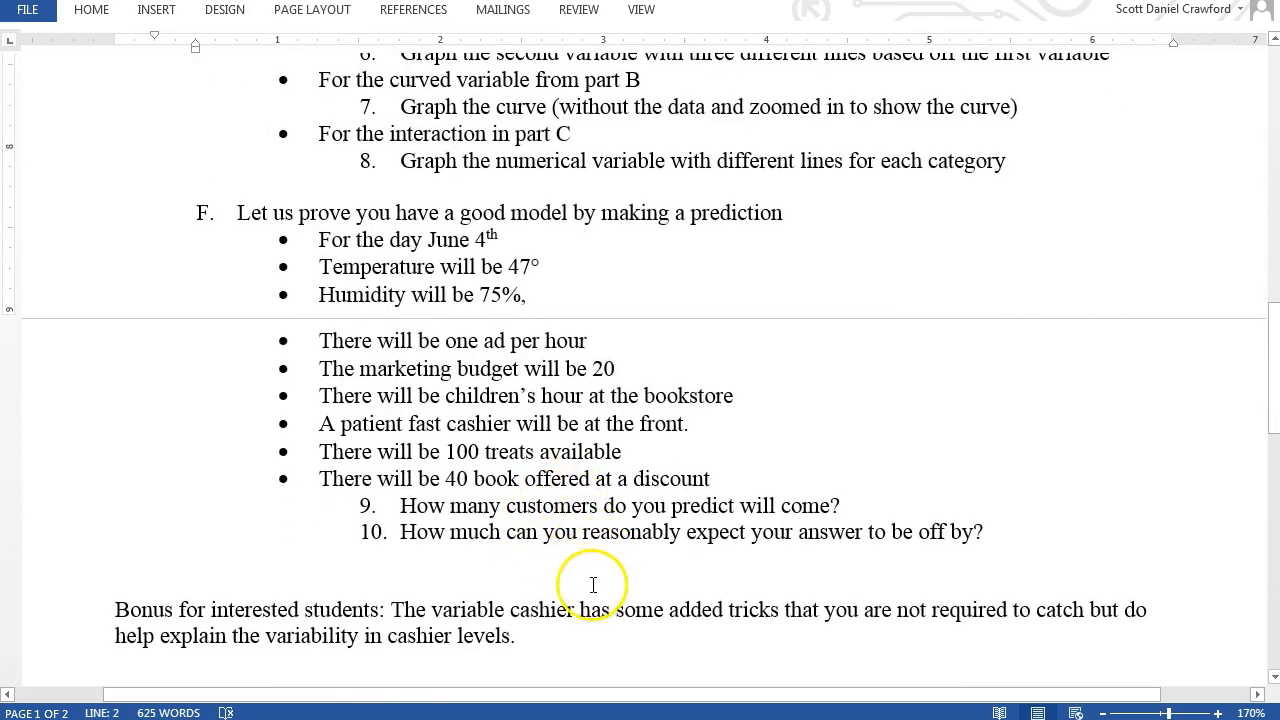
mouse_move(592, 585)
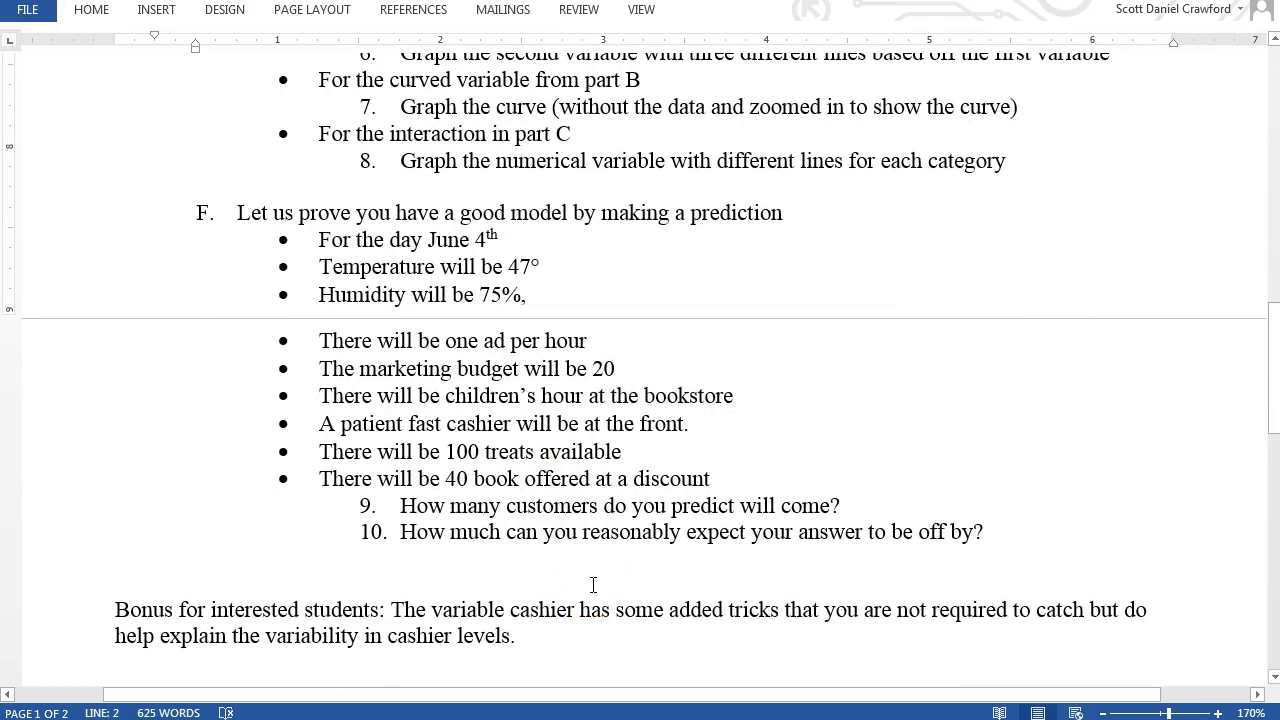